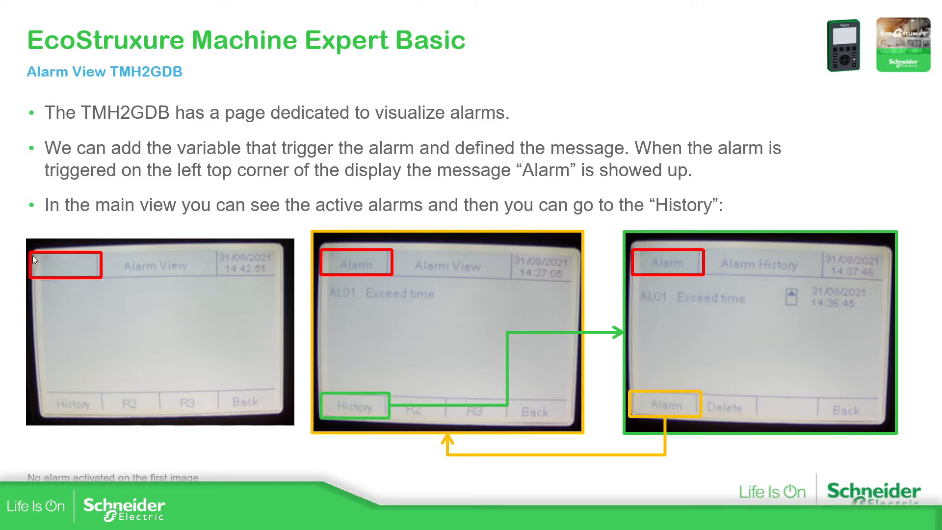
pyautogui.moveTo(101, 262)
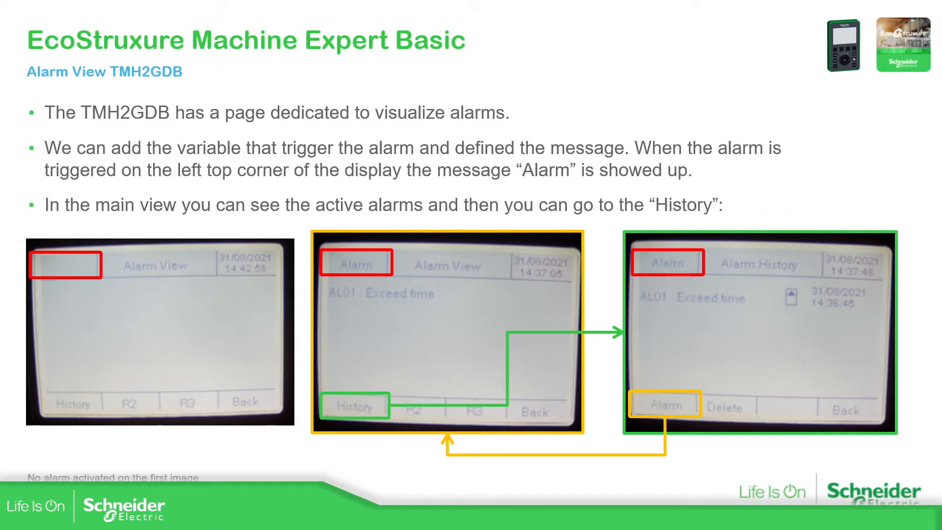
pyautogui.moveTo(267, 262)
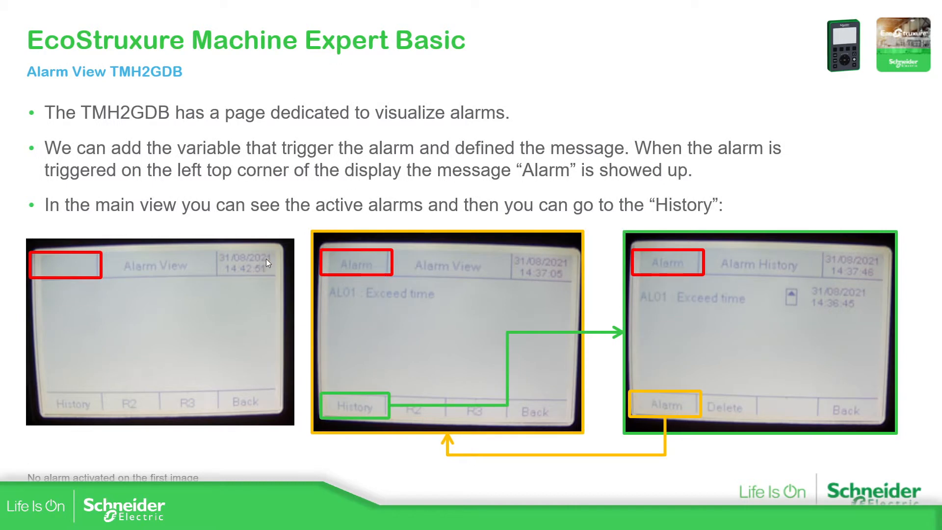
pyautogui.moveTo(331, 262)
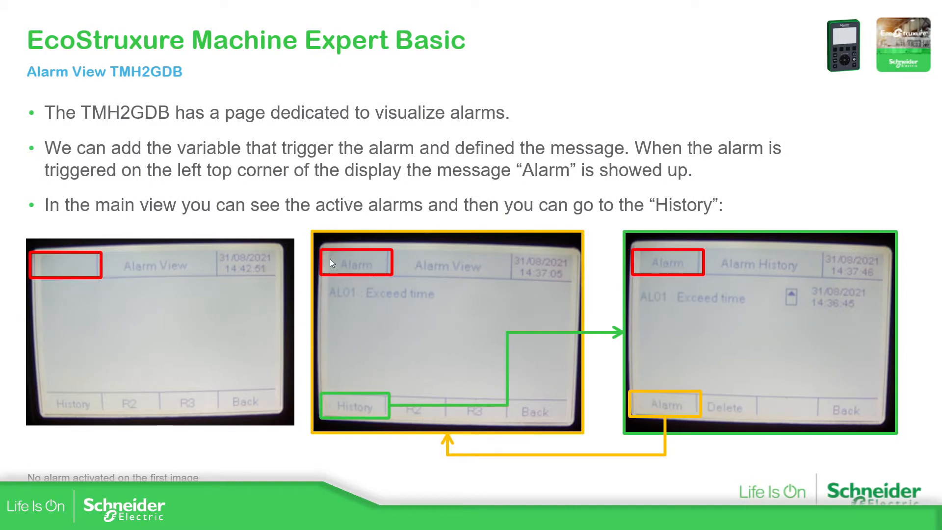
pyautogui.moveTo(375, 271)
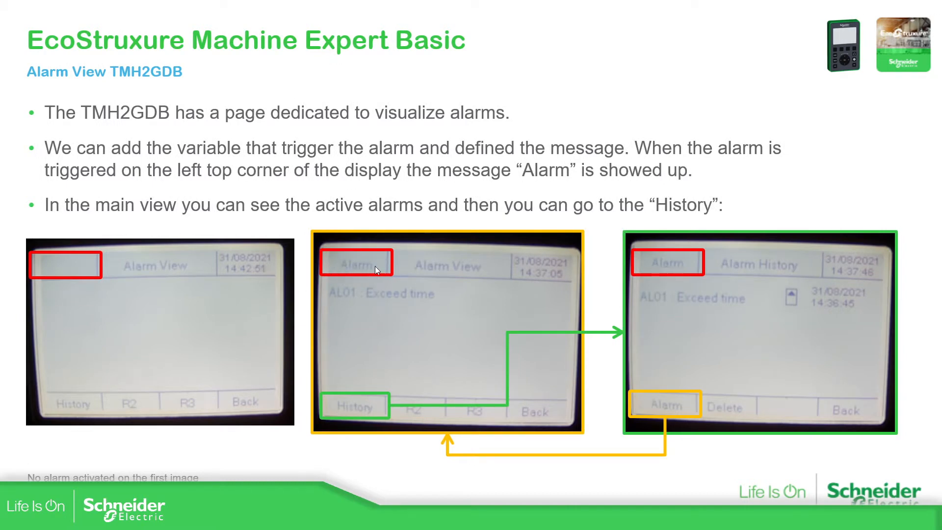
pyautogui.moveTo(152, 385)
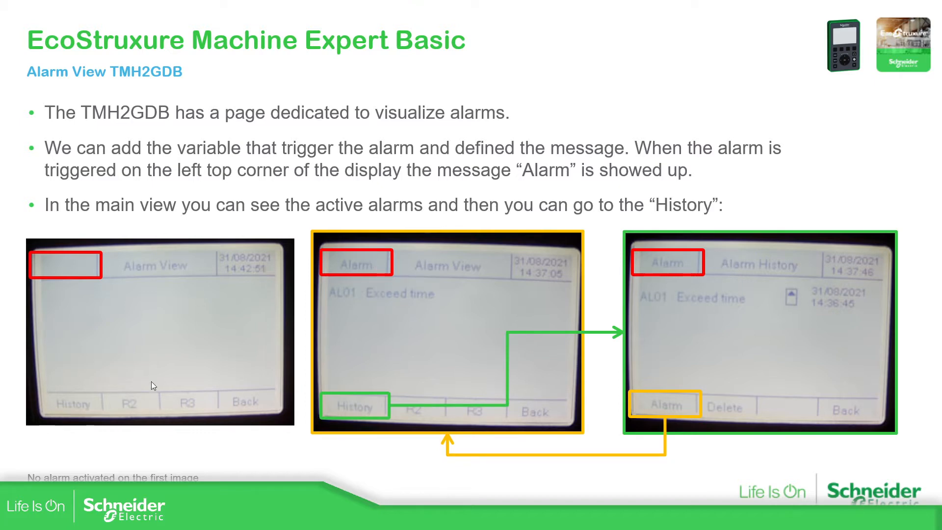
pyautogui.moveTo(65, 417)
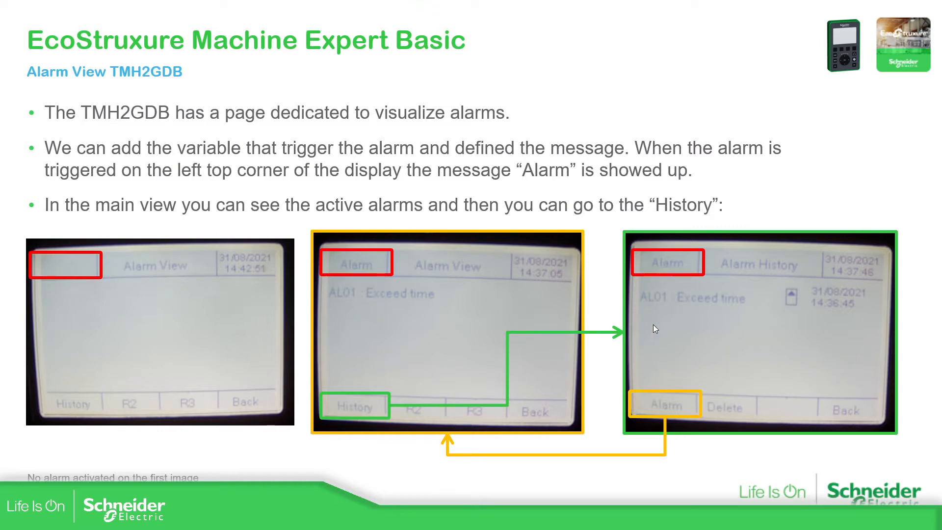
pyautogui.moveTo(626, 329)
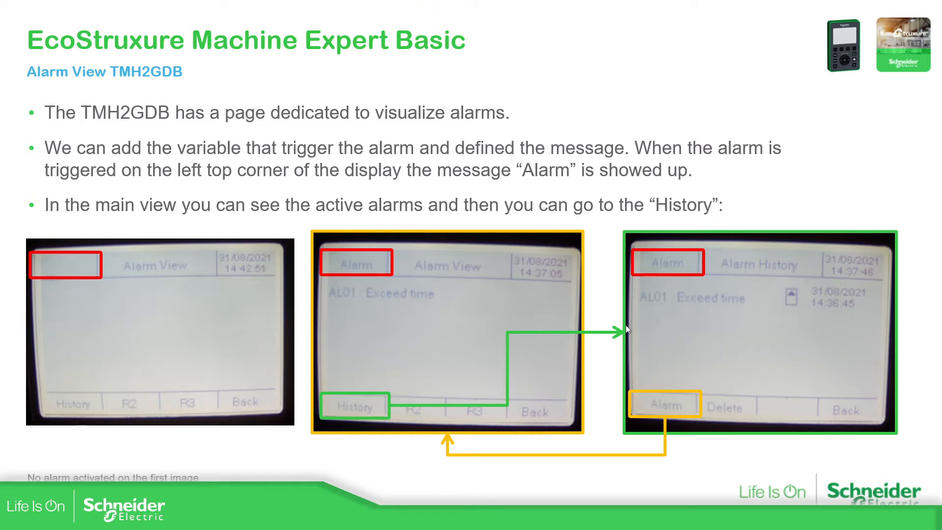
pyautogui.moveTo(698, 298)
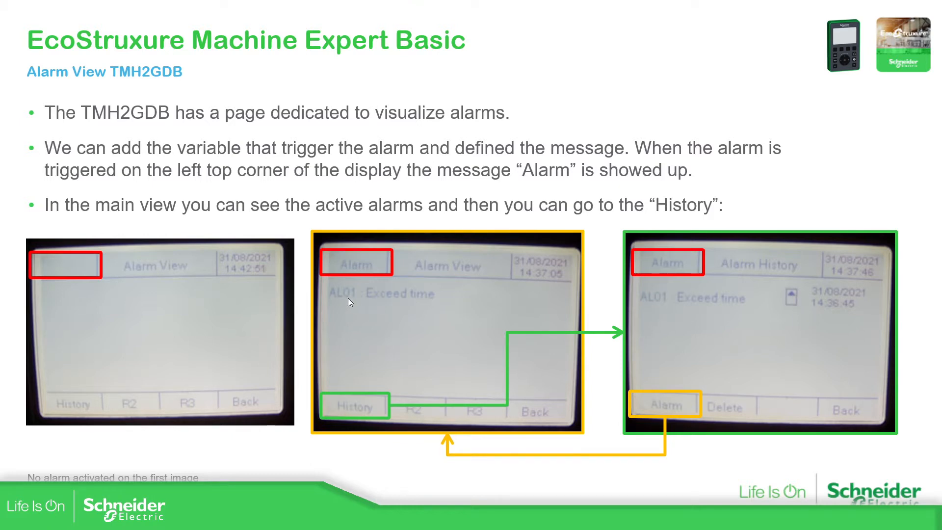
pyautogui.moveTo(466, 289)
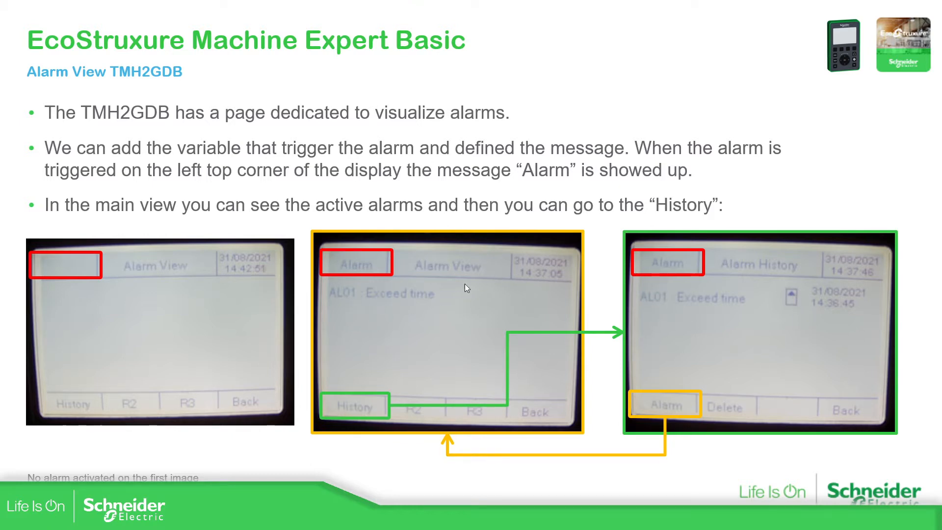
pyautogui.moveTo(356, 305)
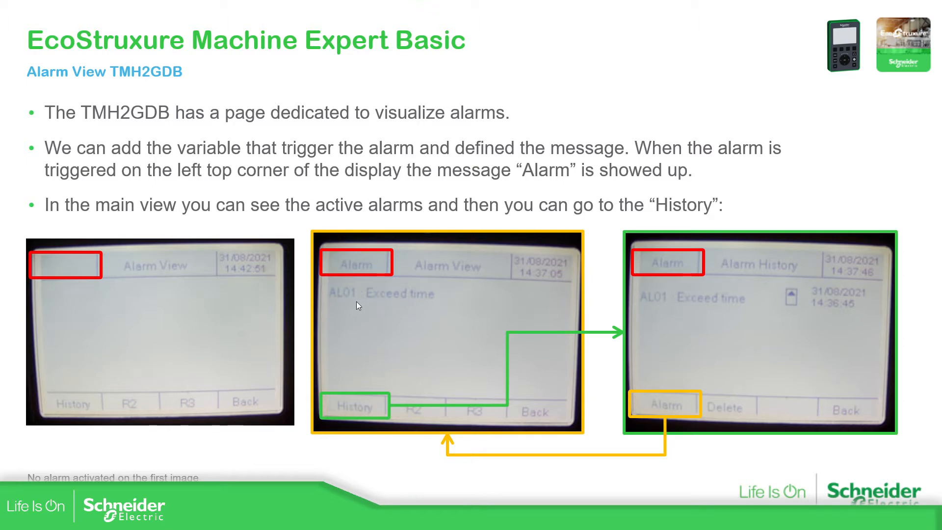
pyautogui.moveTo(501, 301)
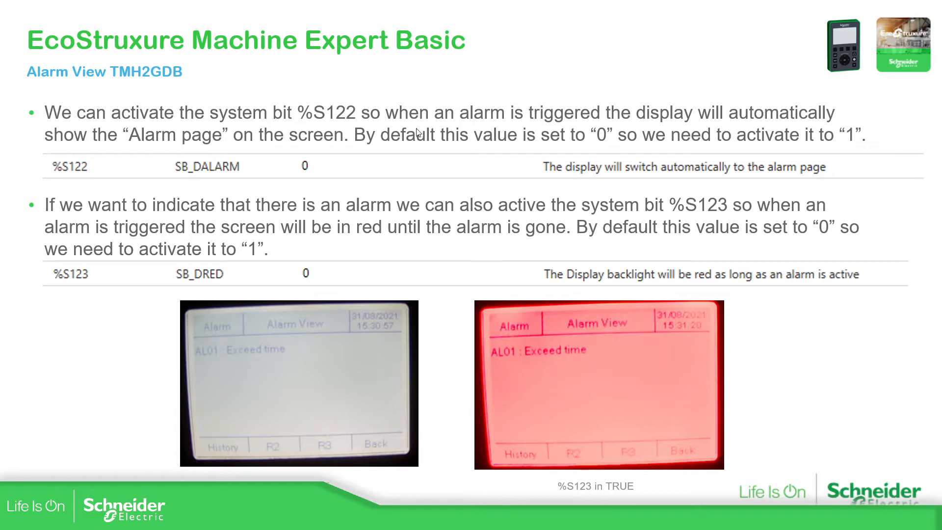
pyautogui.moveTo(441, 351)
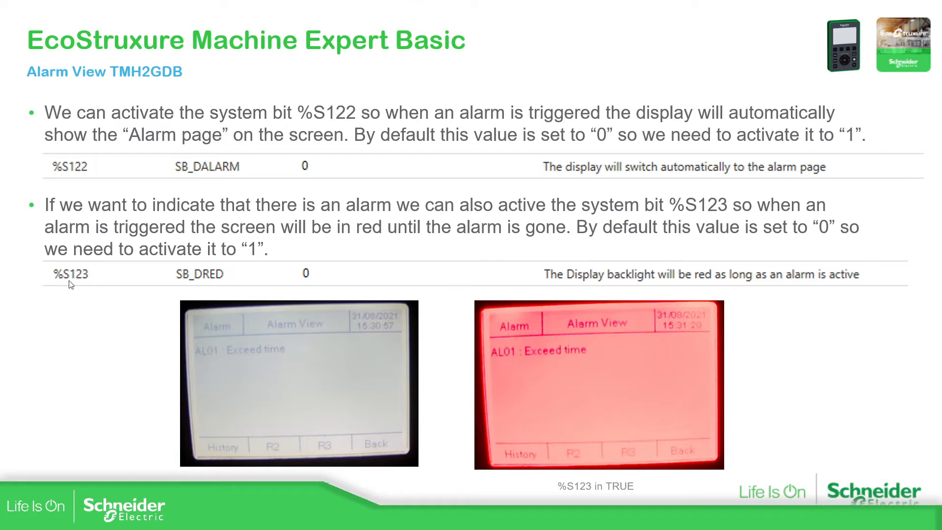
pyautogui.moveTo(155, 268)
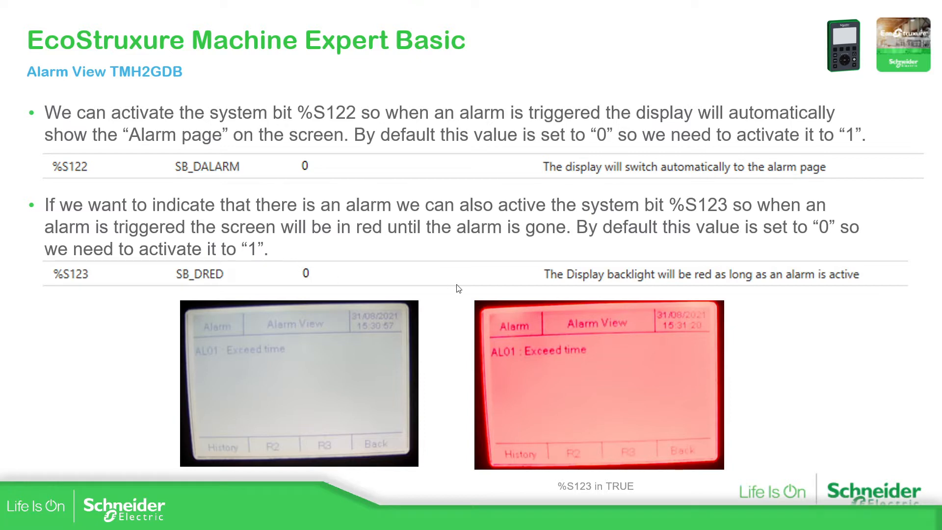
pyautogui.moveTo(546, 335)
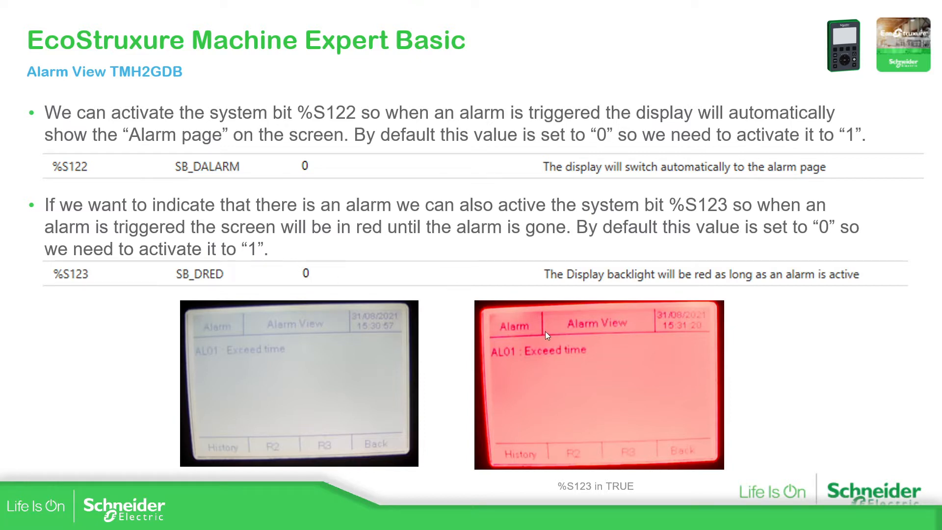
pyautogui.moveTo(696, 358)
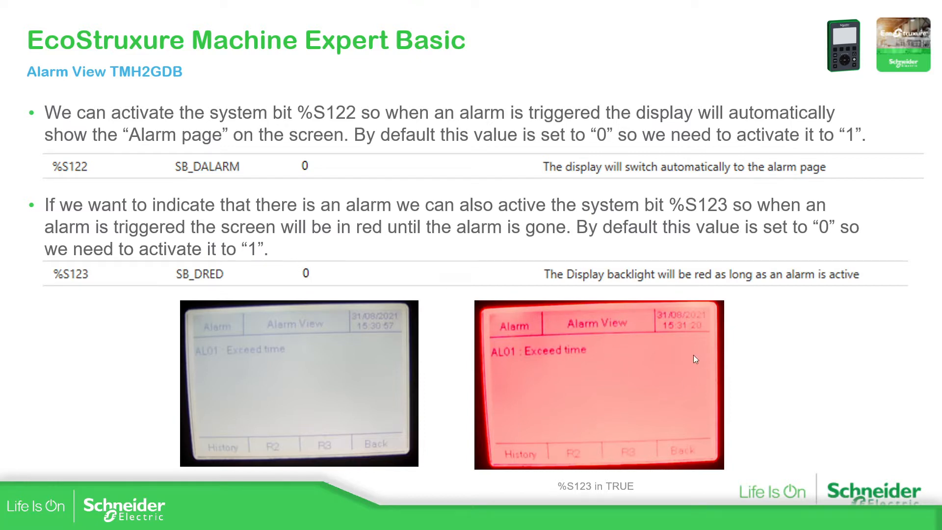
pyautogui.moveTo(621, 428)
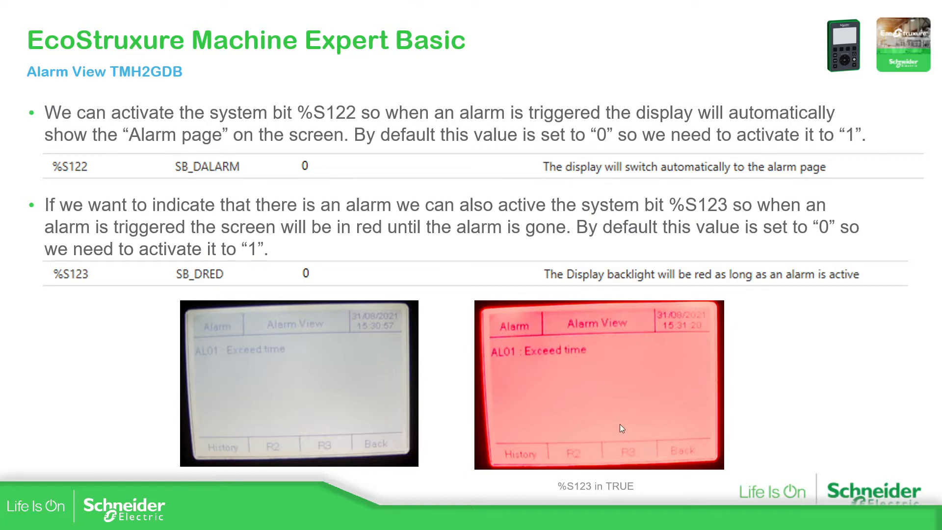
pyautogui.moveTo(157, 176)
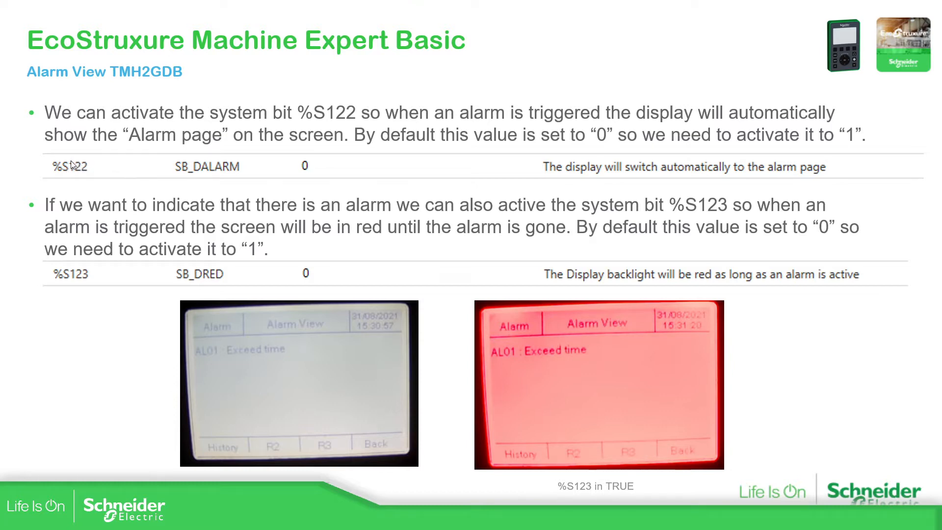
pyautogui.moveTo(283, 477)
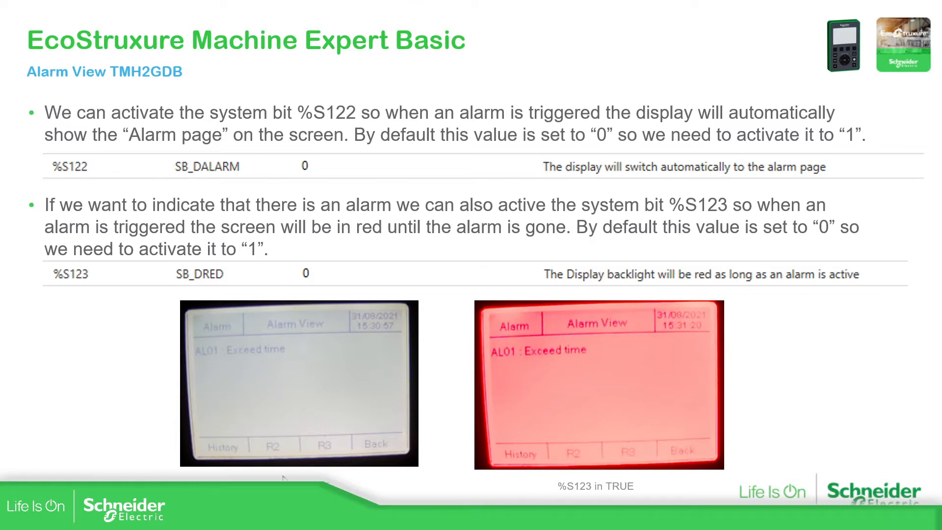
pyautogui.moveTo(367, 402)
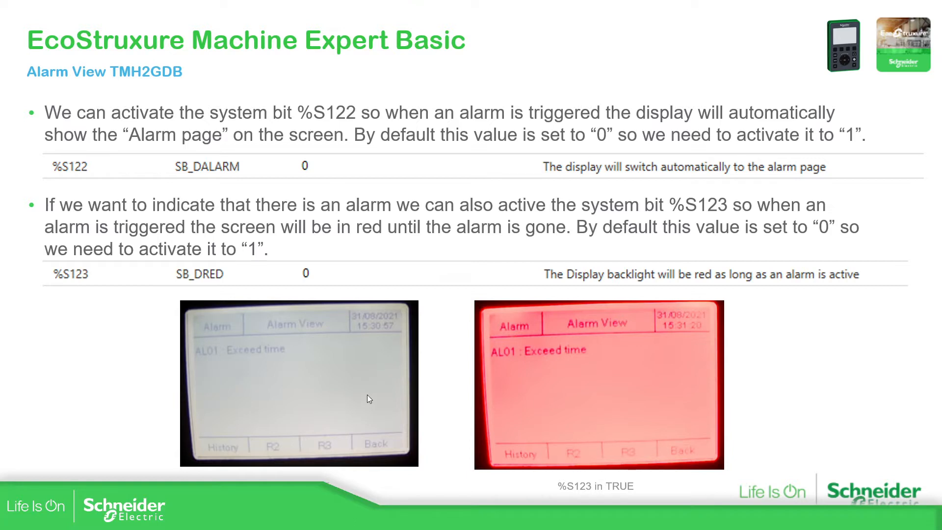
pyautogui.moveTo(461, 321)
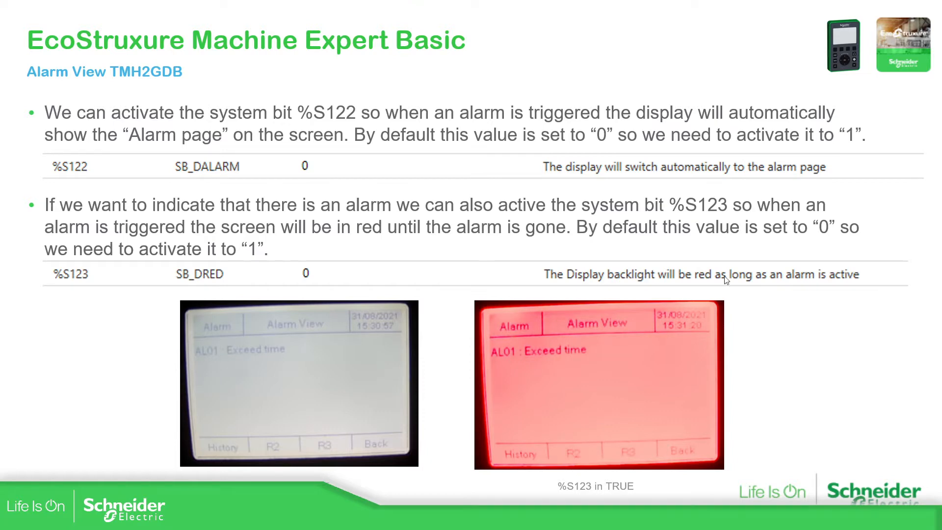
pyautogui.moveTo(776, 313)
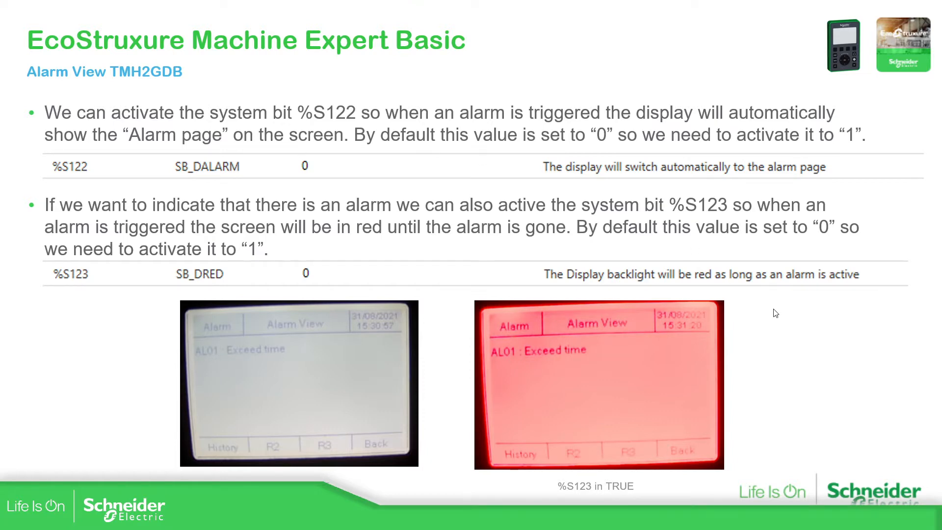
# Advance the slideshow to the exercise on adding alarm variables and an R2 acknowledge action.
pyautogui.press('right')
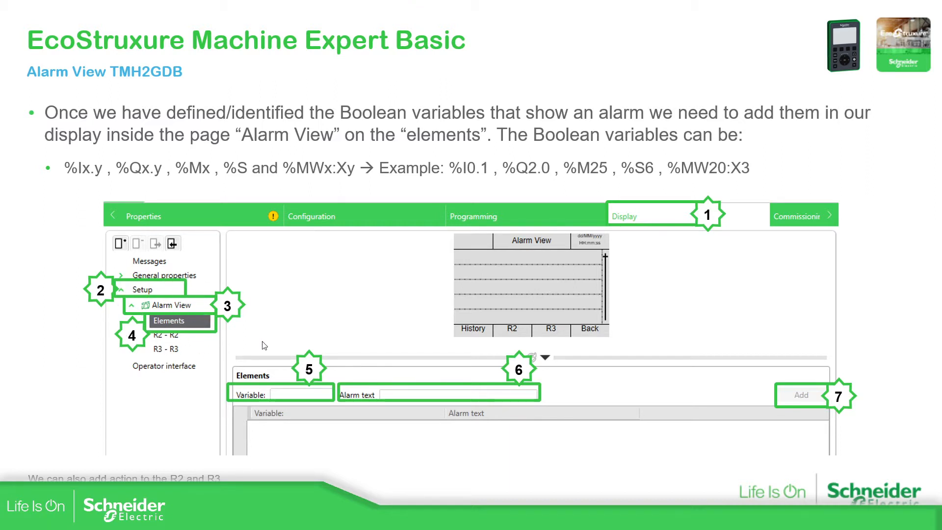
pyautogui.moveTo(284, 386)
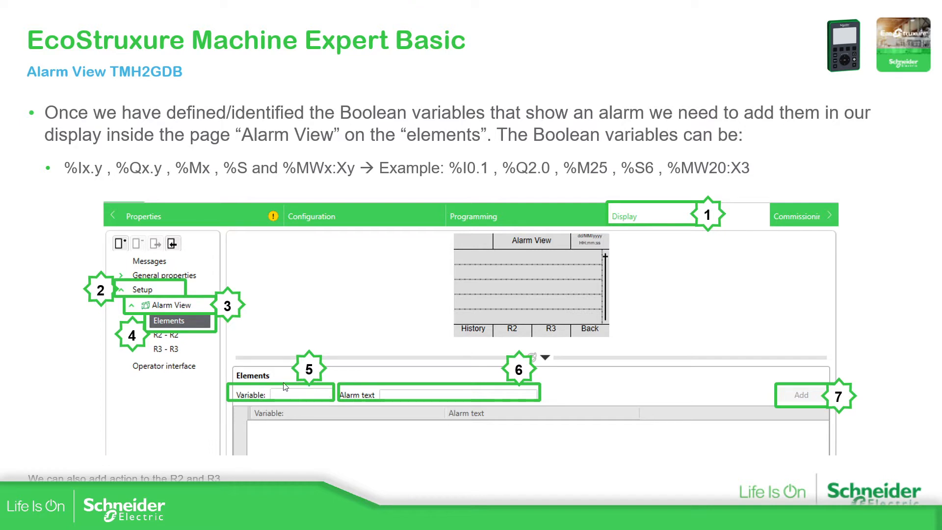
pyautogui.moveTo(278, 397)
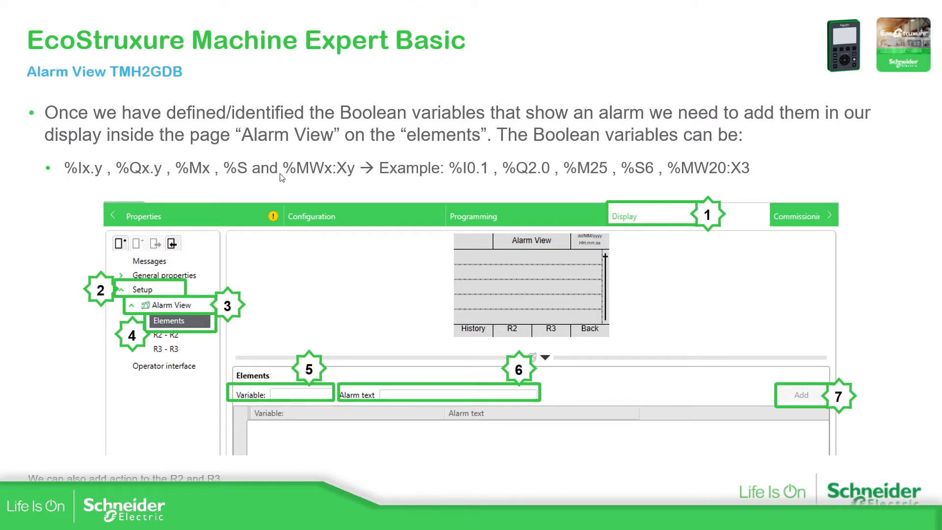
pyautogui.press('Right')
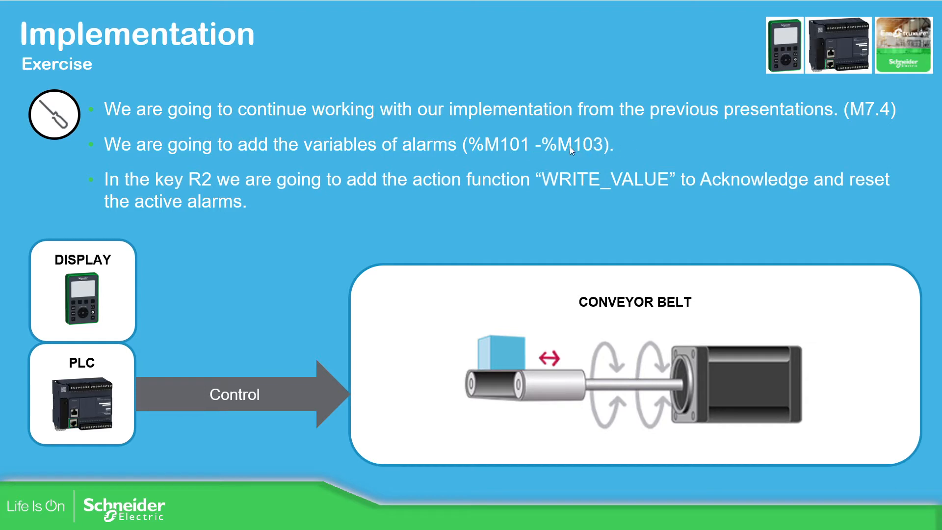
# Advance to the Practice slide listing the %M101–%M103 alarms, ACK rename and PRG_ALARMS steps.
pyautogui.press('Right')
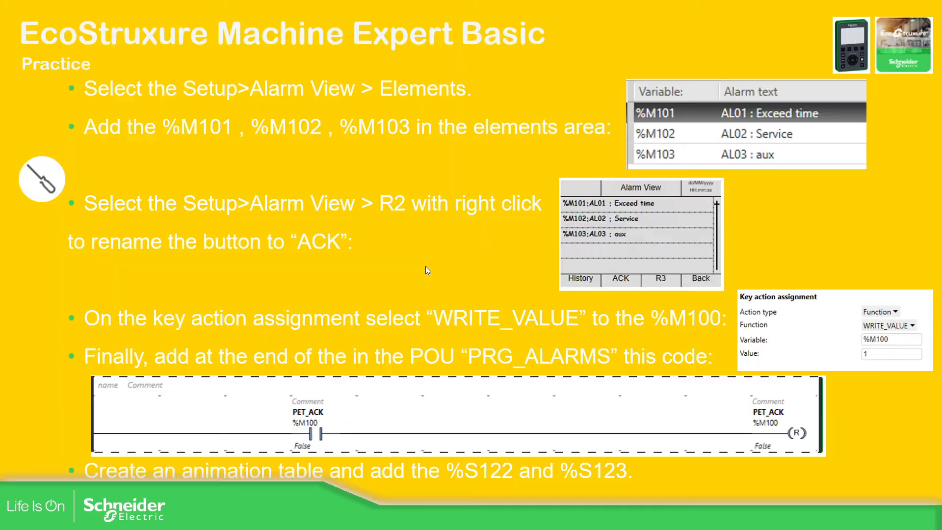
pyautogui.moveTo(588, 146)
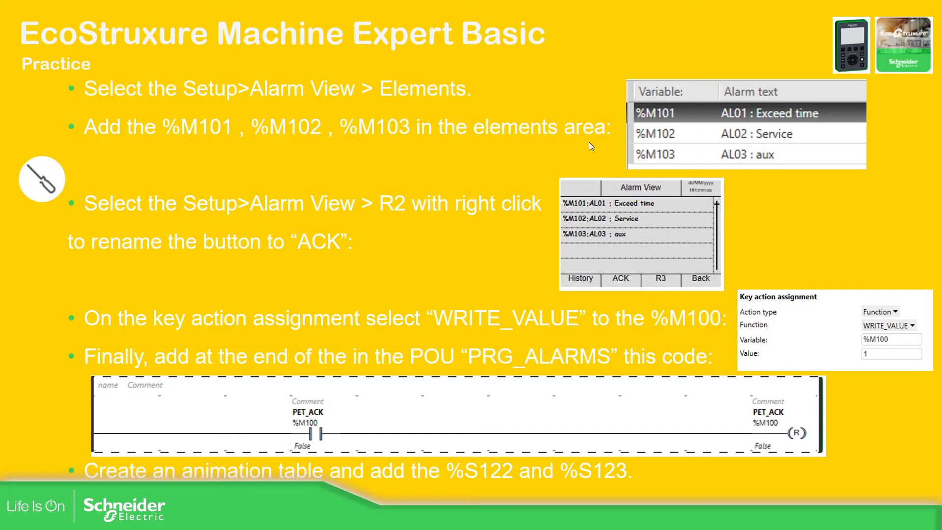
pyautogui.moveTo(457, 313)
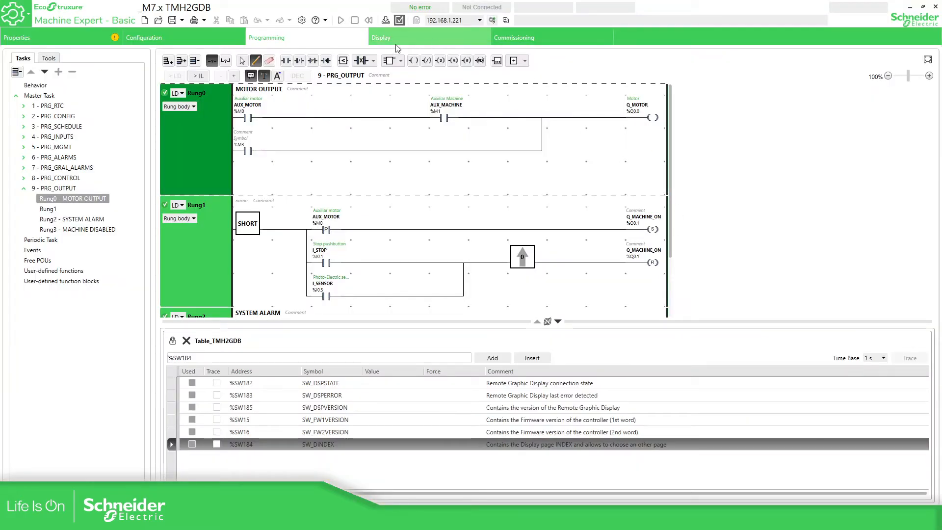
# Open the display's Alarm View elements and add %M101 with alarm text 'AL01 : Exceed Time'.
pyautogui.click(381, 38)
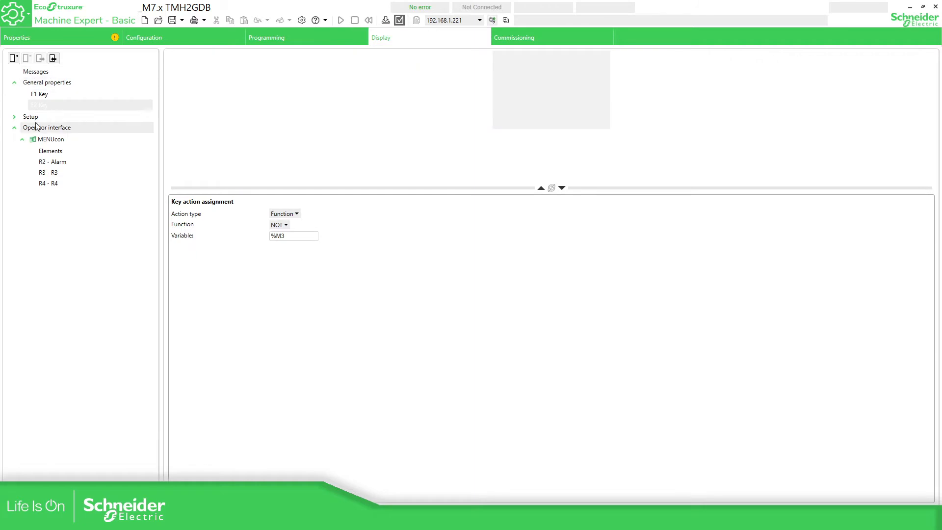
pyautogui.click(30, 116)
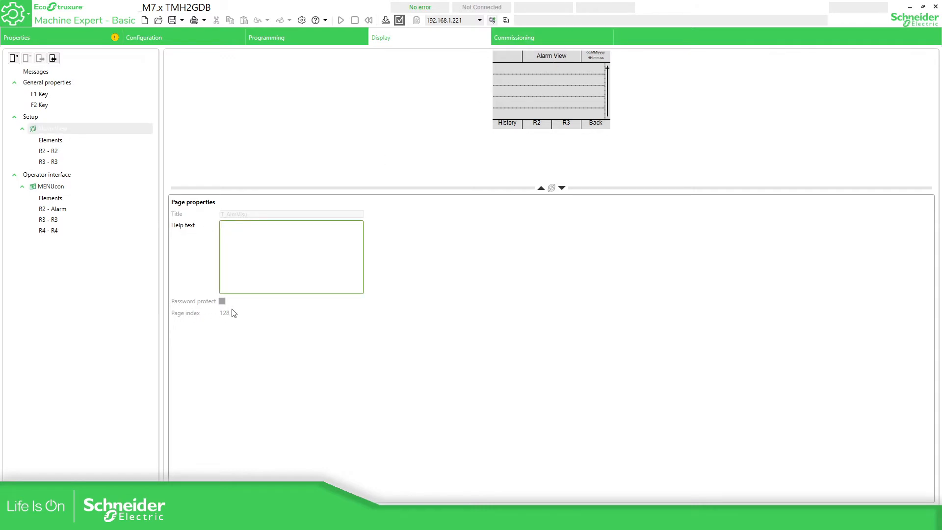
pyautogui.click(51, 140)
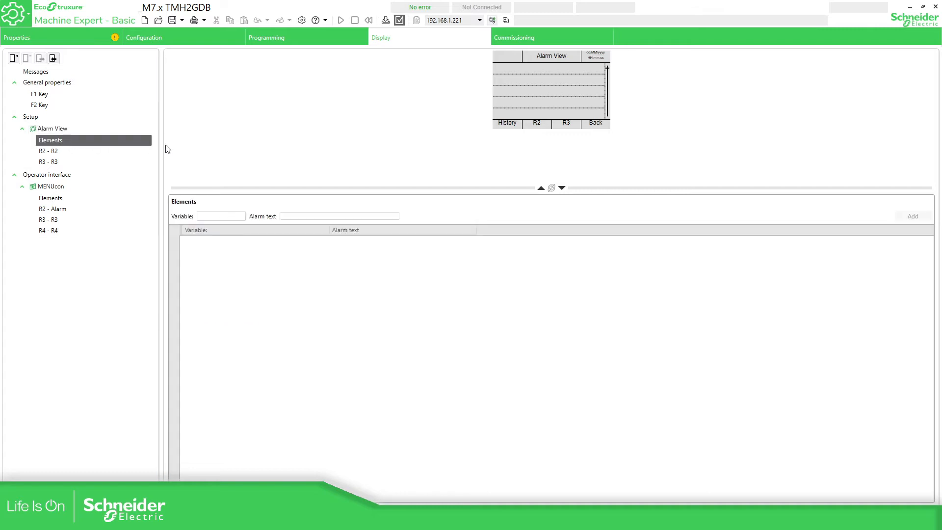
pyautogui.click(220, 216)
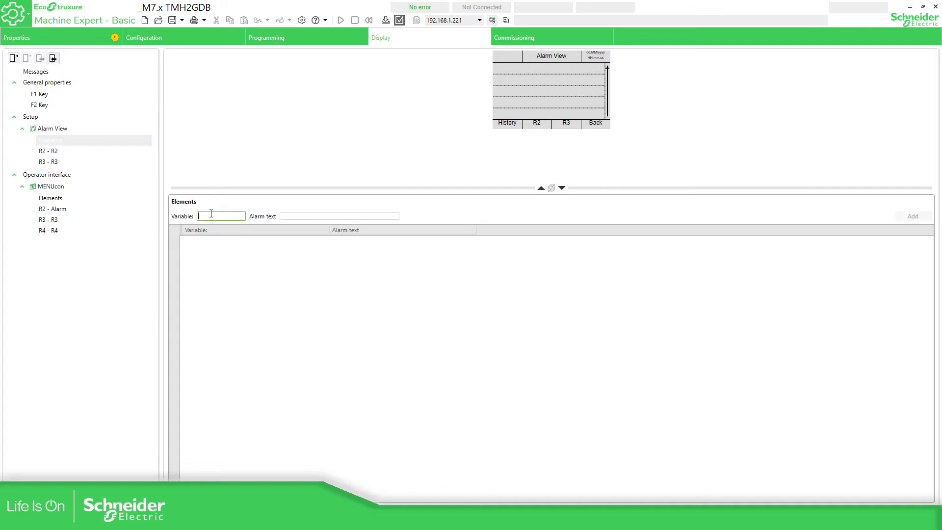
pyautogui.write('%M101')
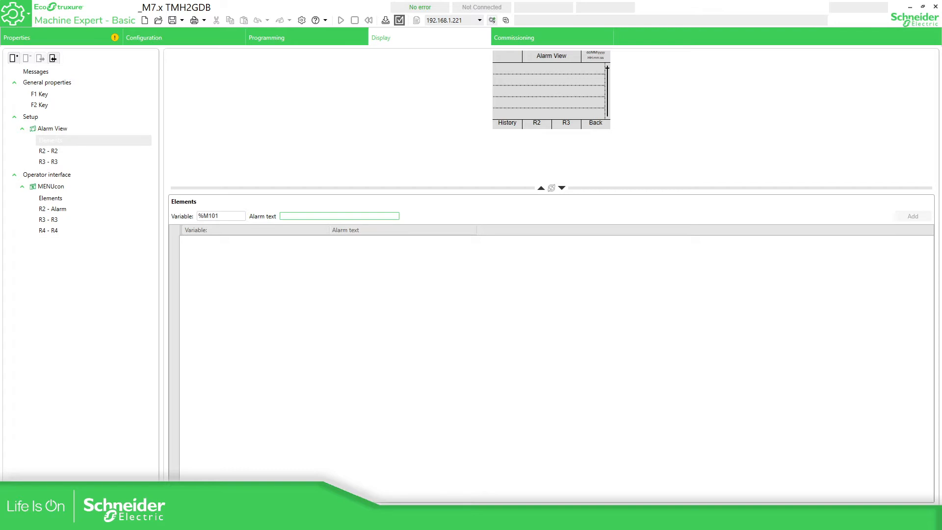
pyautogui.moveTo(267, 203)
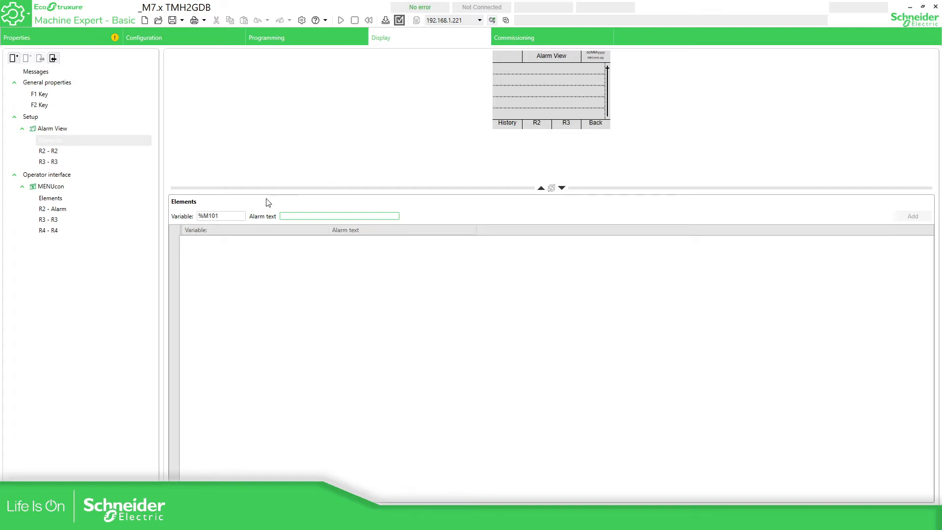
pyautogui.write('Al')
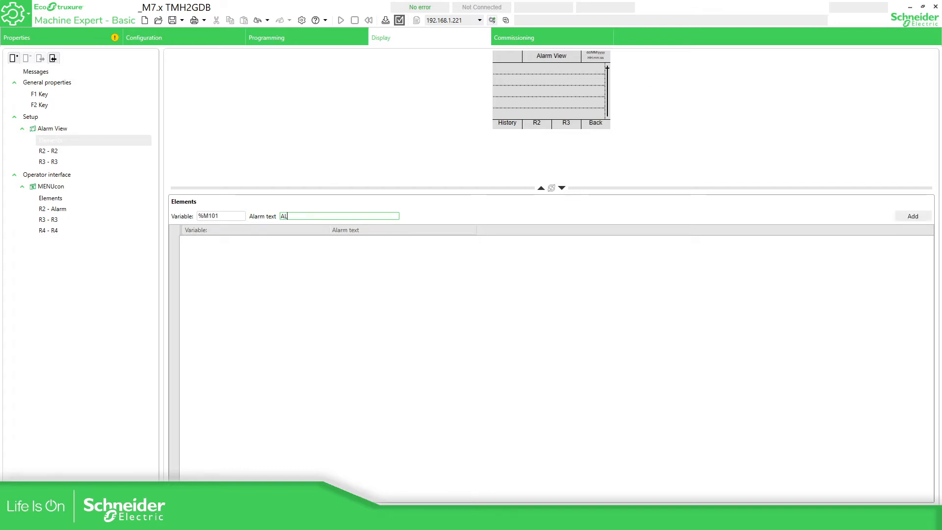
pyautogui.write('01 >')
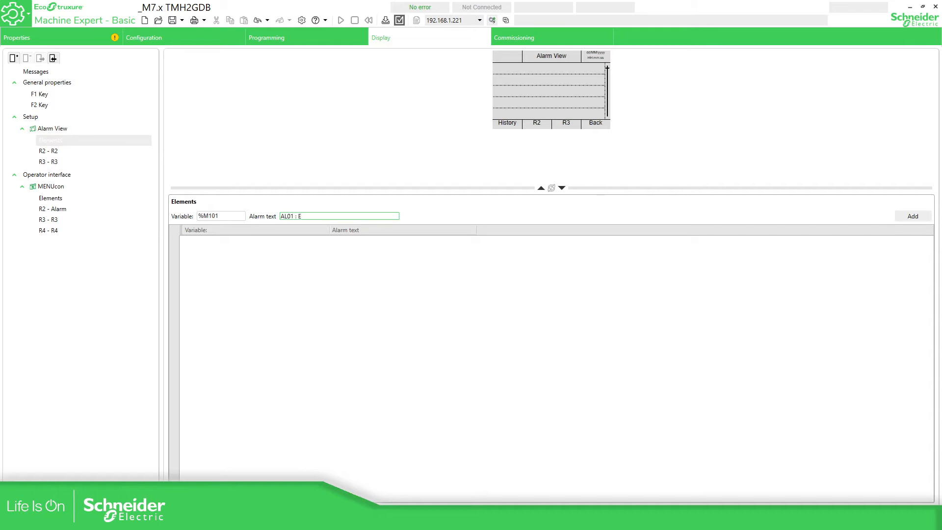
pyautogui.write('xceed Time')
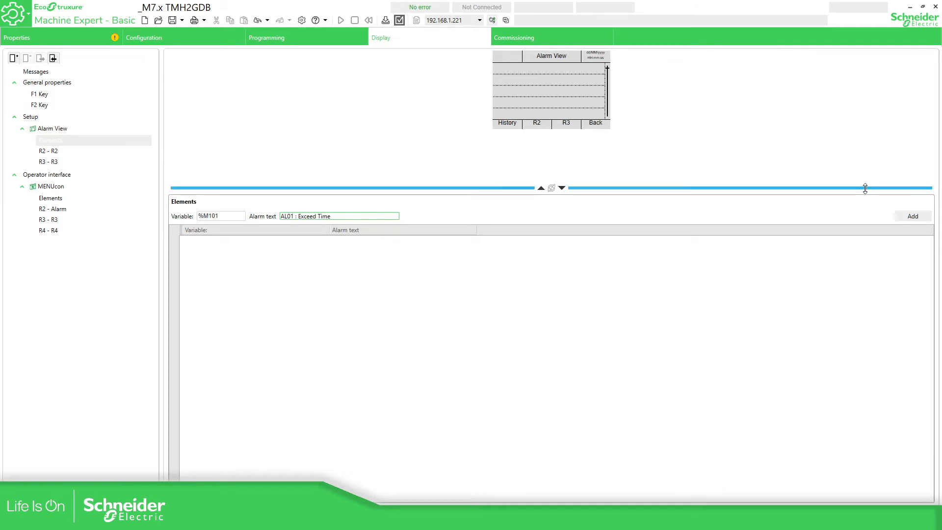
pyautogui.click(913, 216)
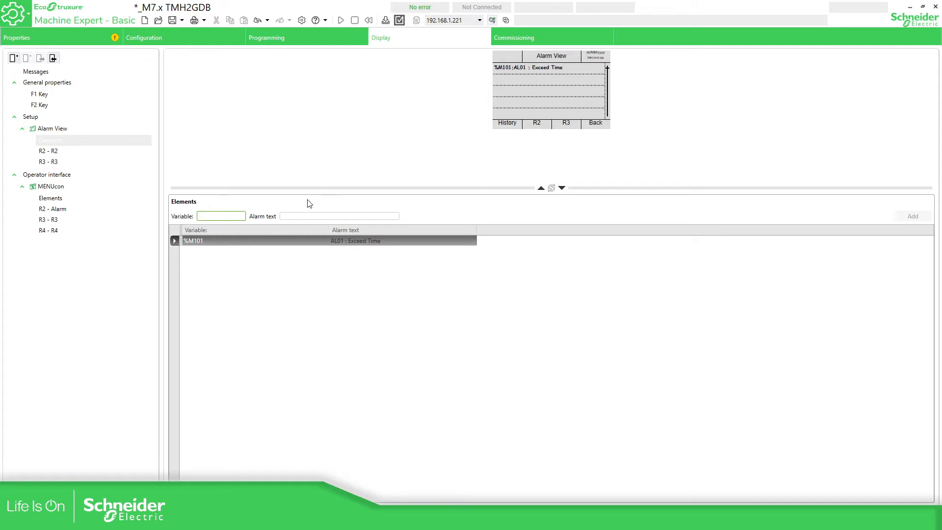
# Add %M102 with alarm text 'AL02 : Service' and start entering %M103 'AL03'.
pyautogui.write('%M10')
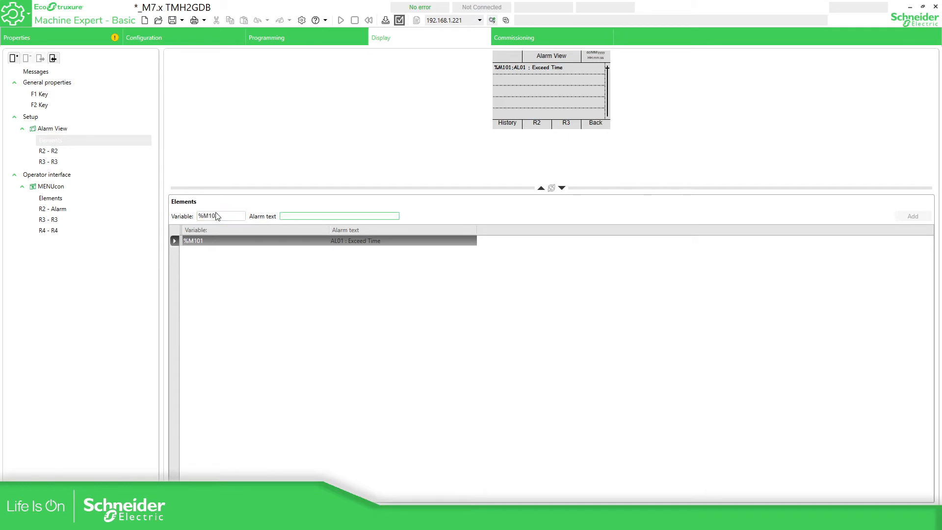
pyautogui.write('Al02')
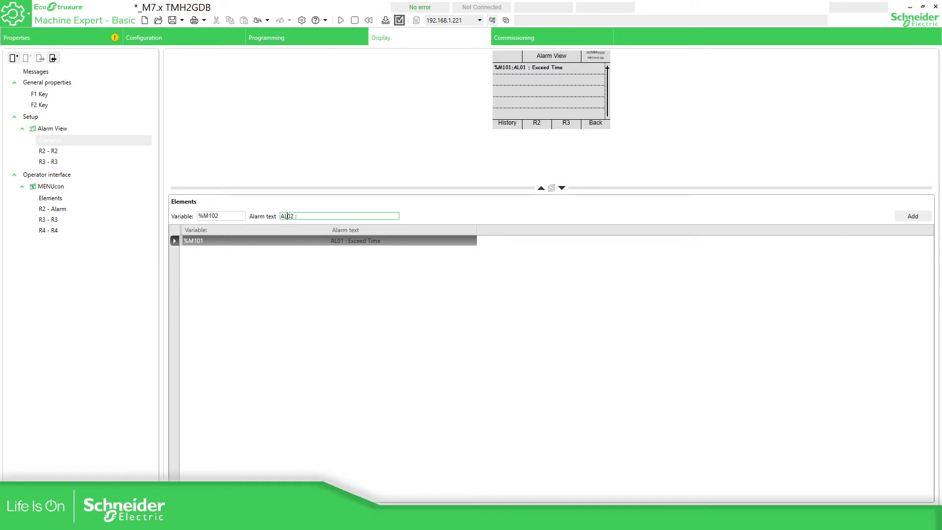
pyautogui.click(313, 218)
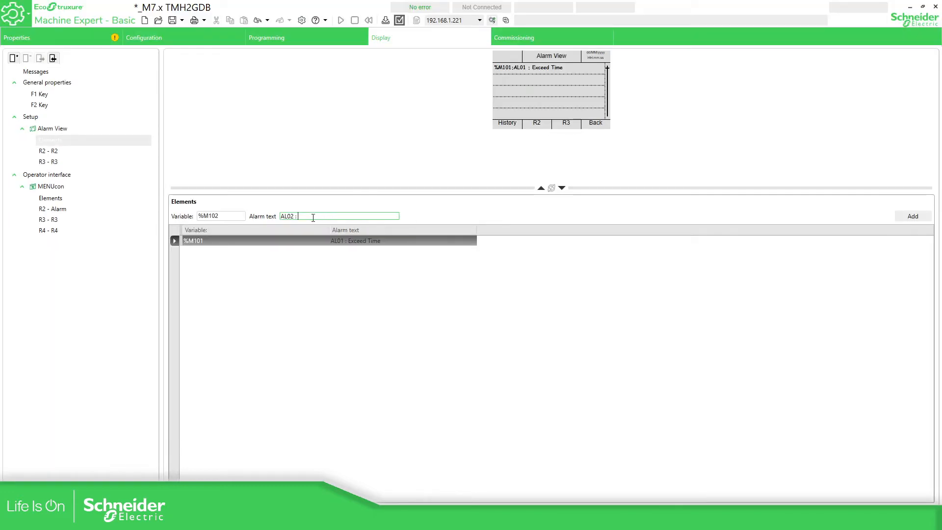
pyautogui.write('Service')
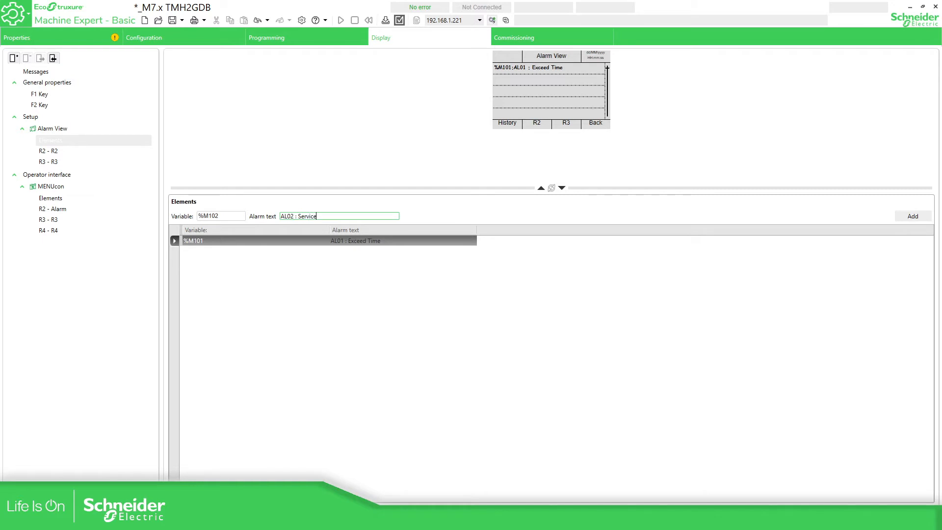
pyautogui.click(913, 216)
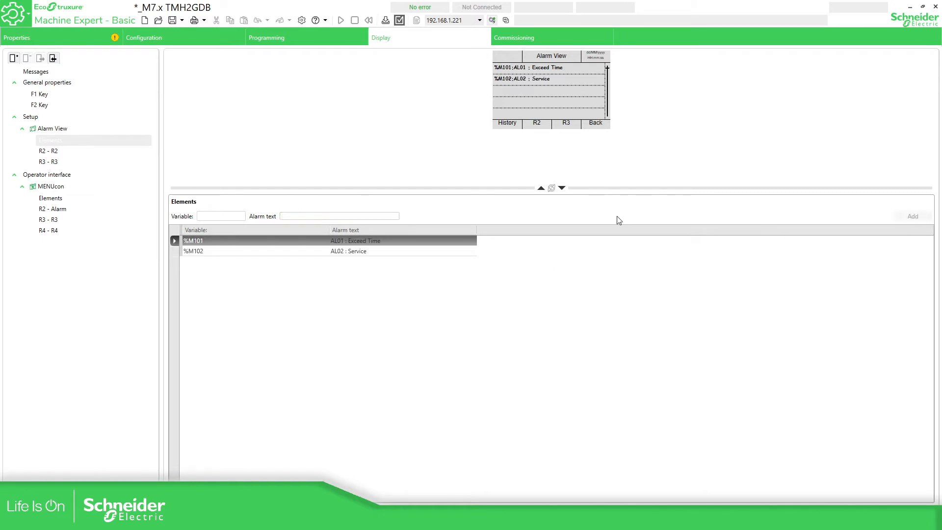
pyautogui.write('%')
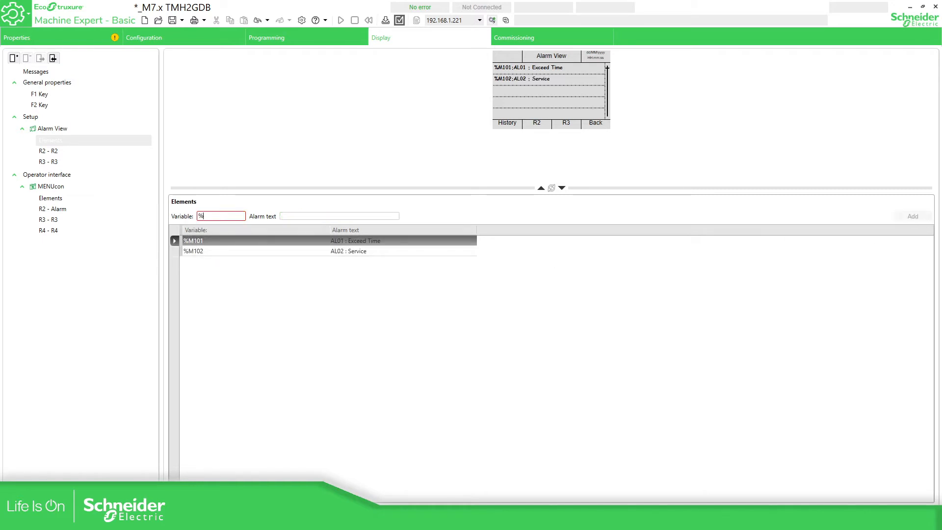
pyautogui.write('M103')
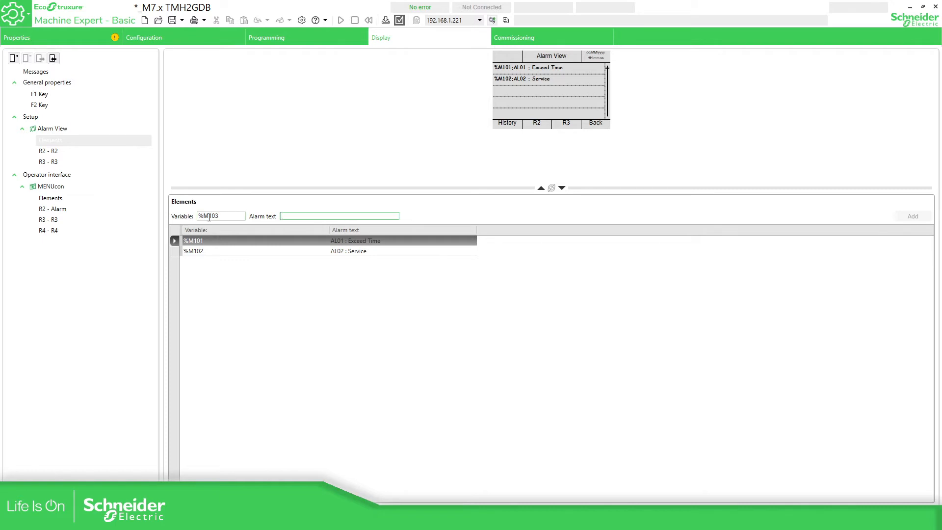
pyautogui.write('AL03 :')
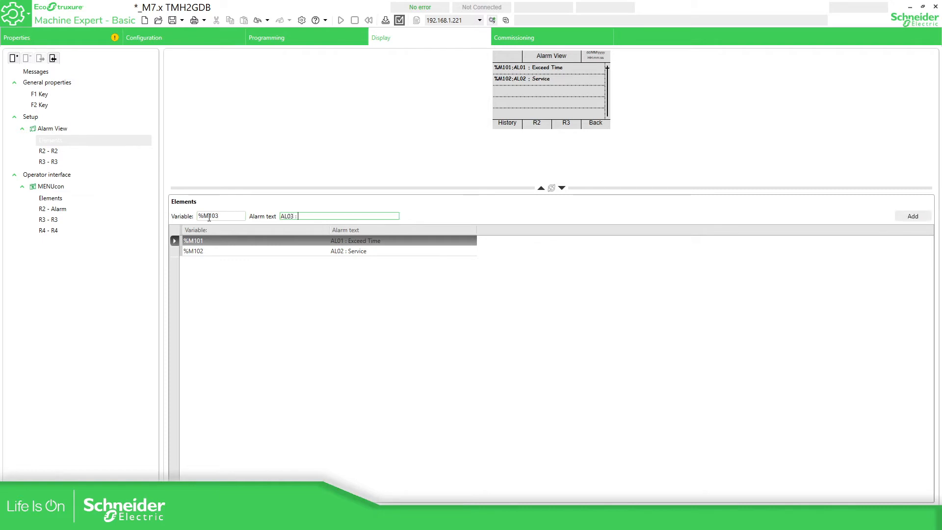
pyautogui.click(912, 216)
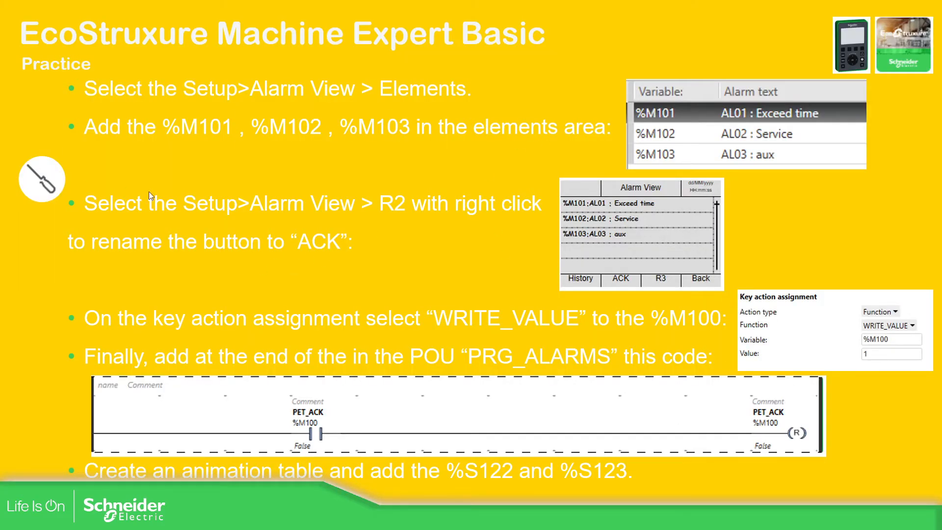
pyautogui.moveTo(399, 204)
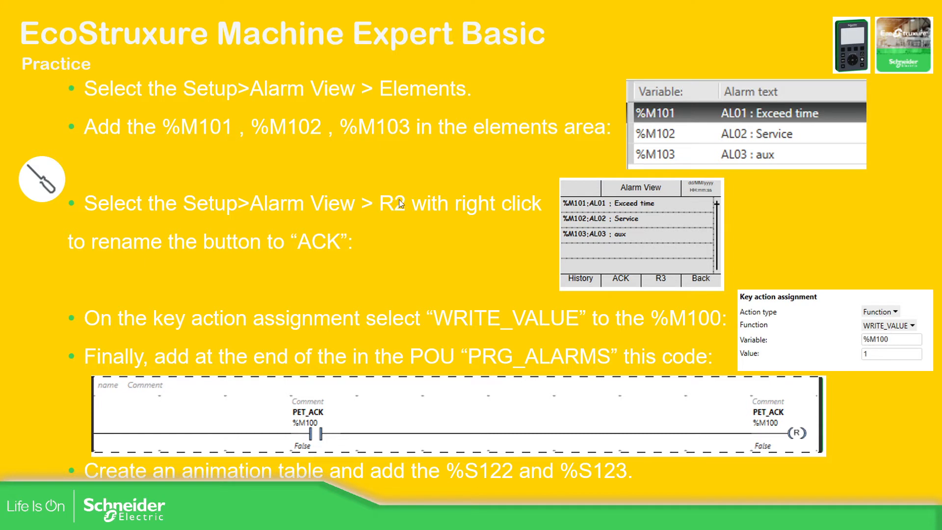
pyautogui.moveTo(707, 286)
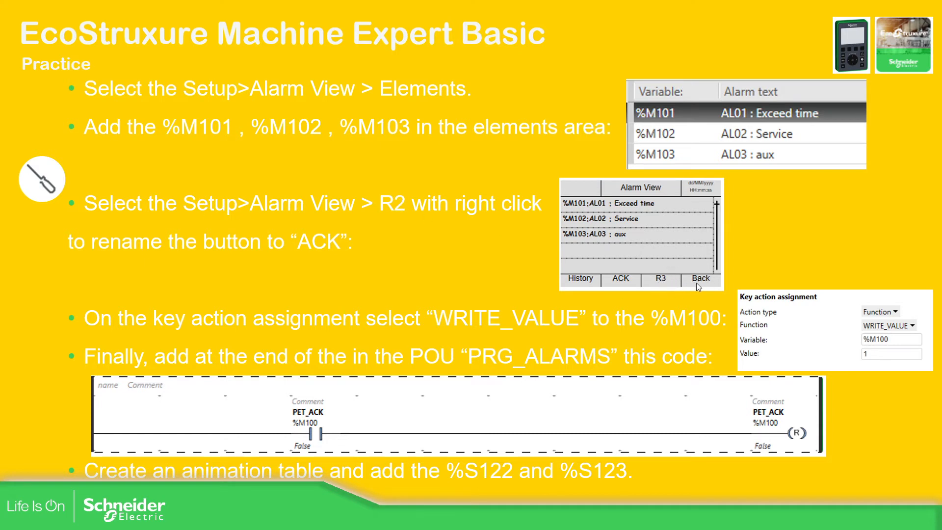
pyautogui.moveTo(354, 237)
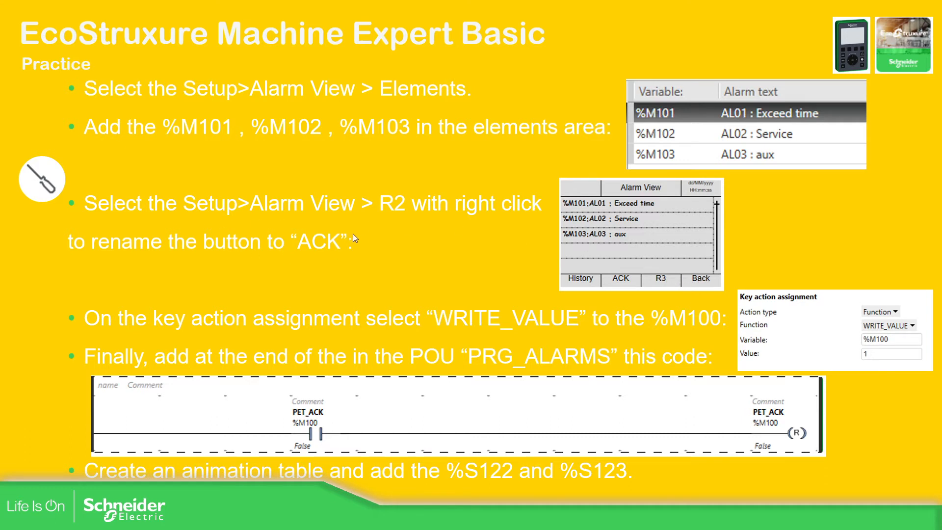
pyautogui.moveTo(452, 216)
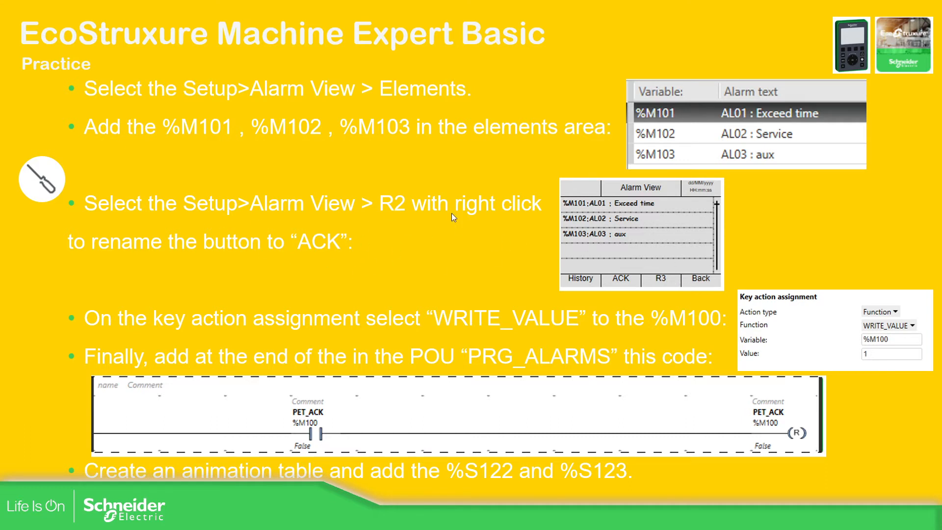
pyautogui.moveTo(177, 246)
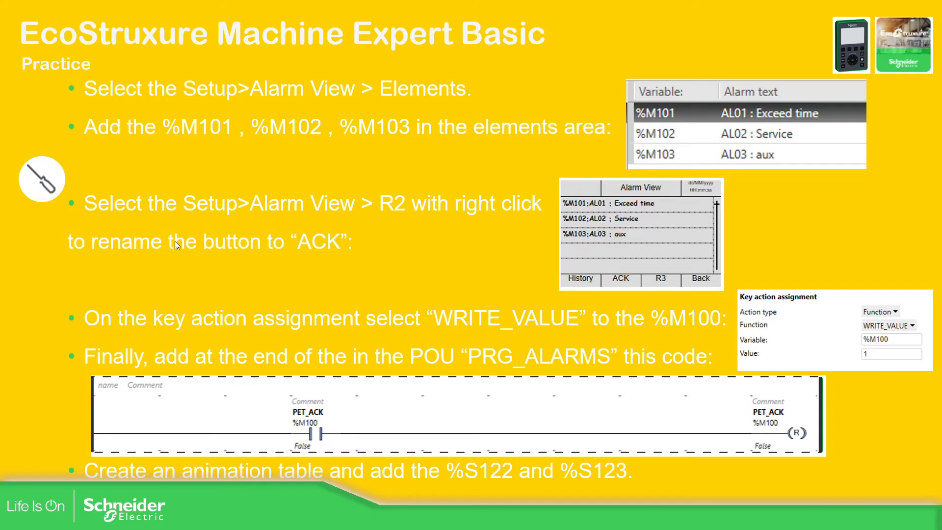
pyautogui.moveTo(564, 310)
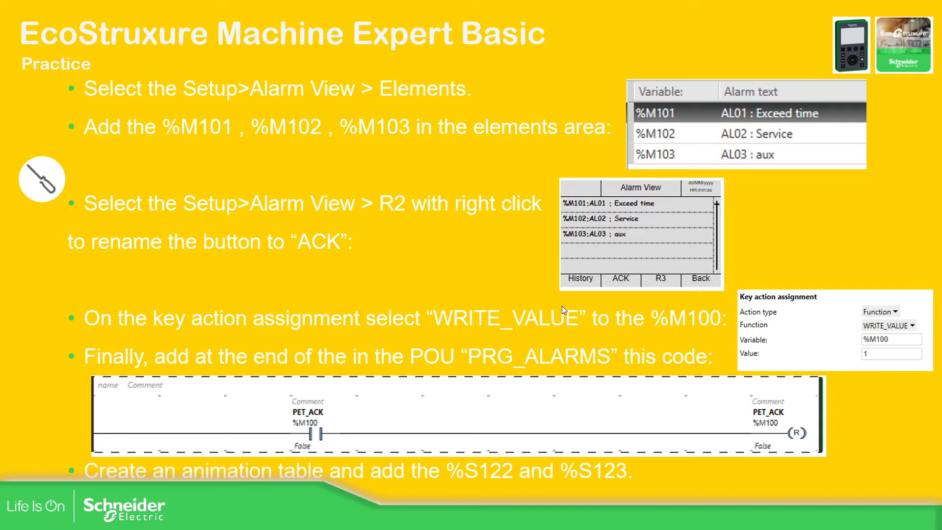
pyautogui.moveTo(570, 327)
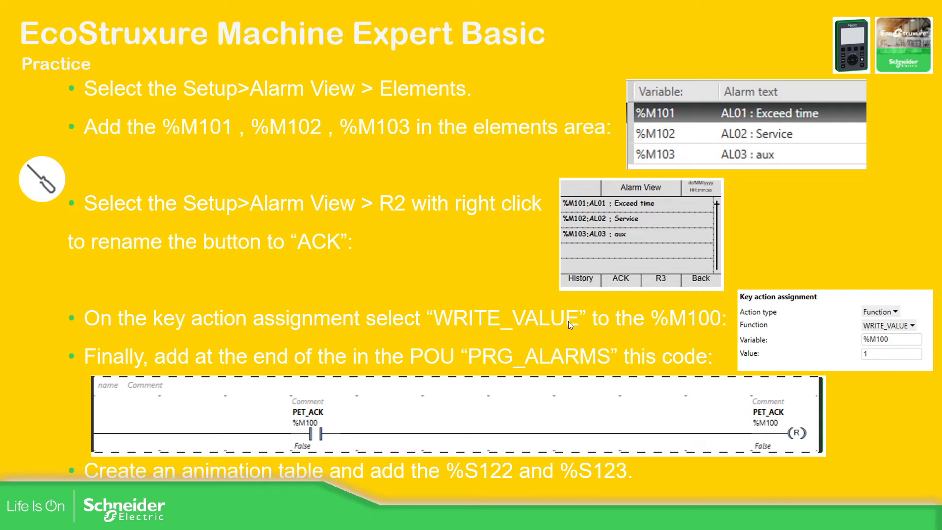
pyautogui.moveTo(687, 330)
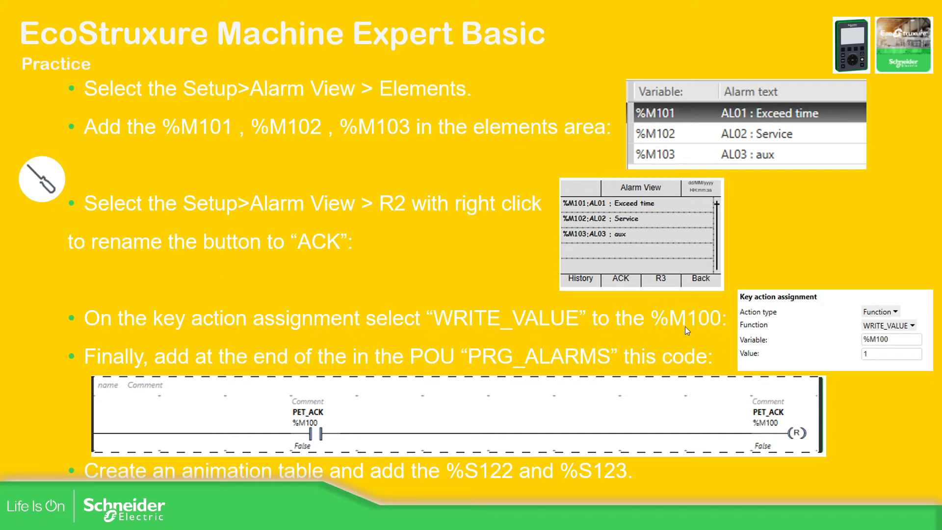
pyautogui.moveTo(319, 398)
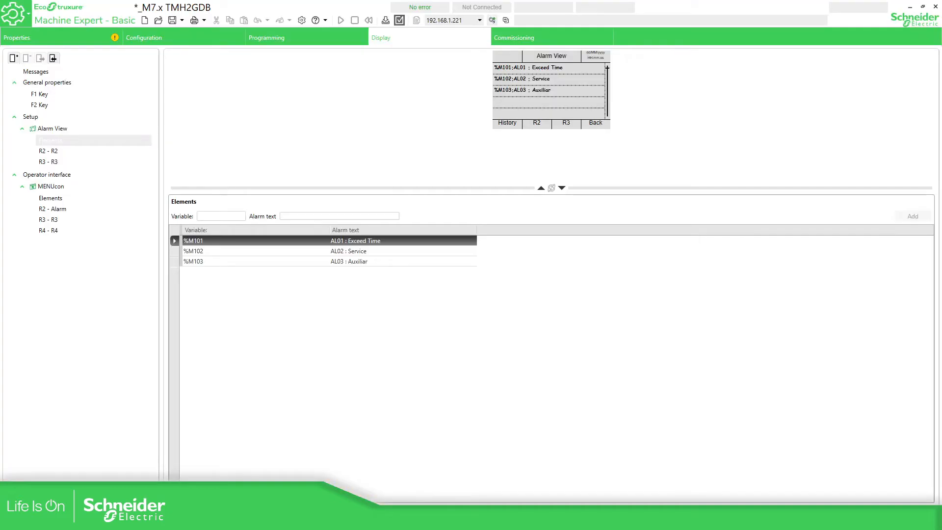
pyautogui.moveTo(69, 152)
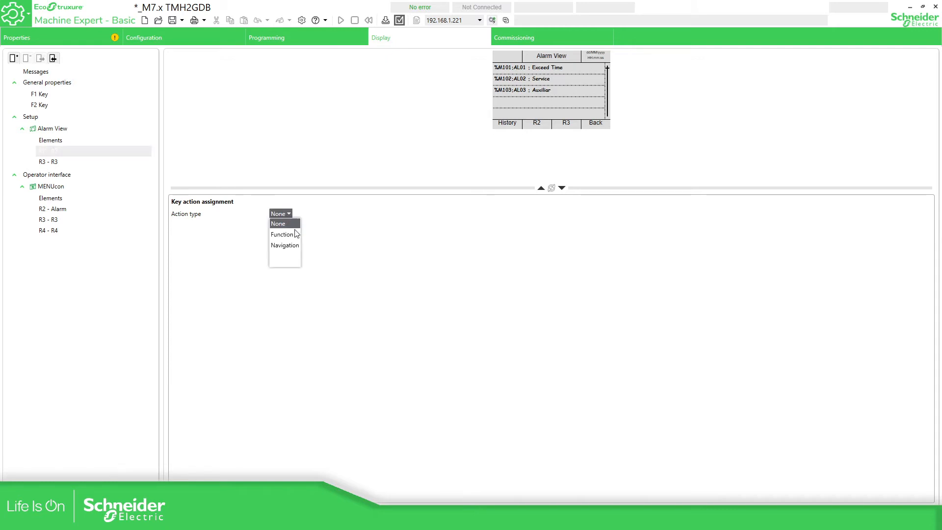
# Give the R2 key a WRITE_VALUE function action writing value 1 to %M100.
pyautogui.click(281, 235)
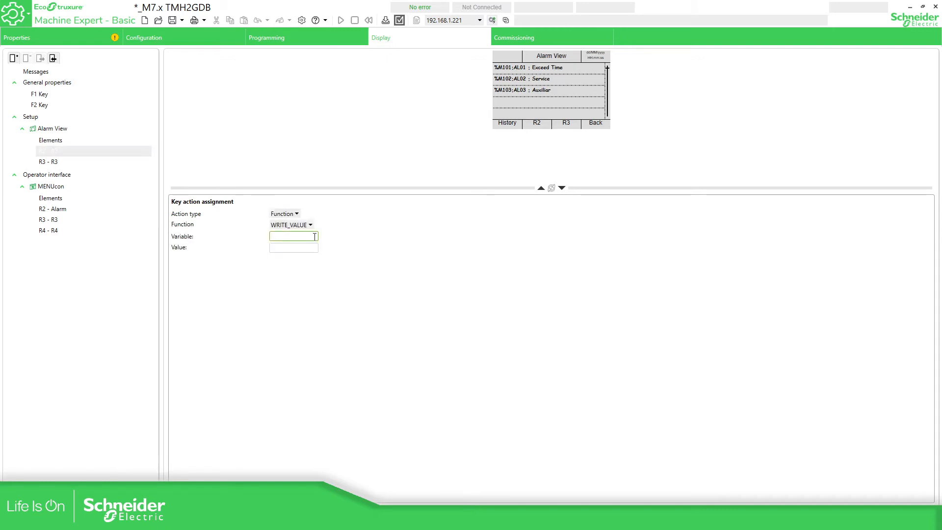
pyautogui.write('%')
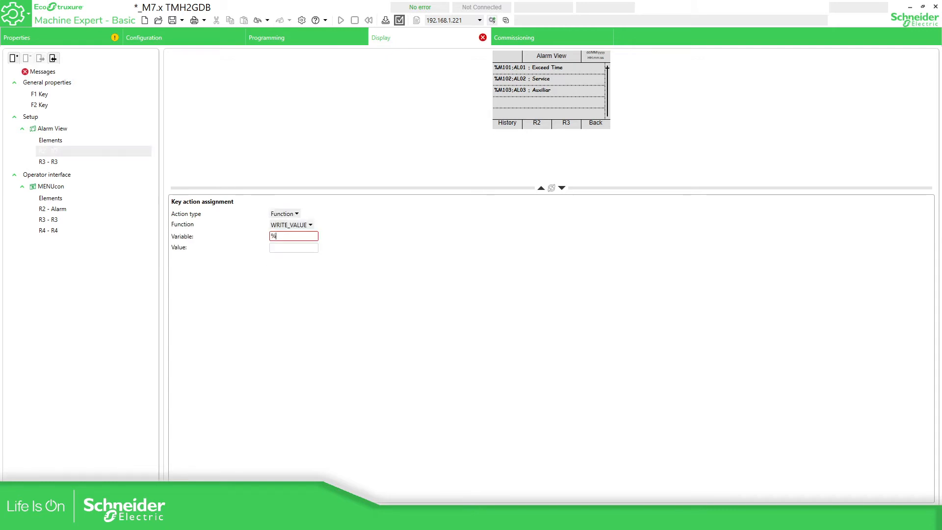
pyautogui.write('M100')
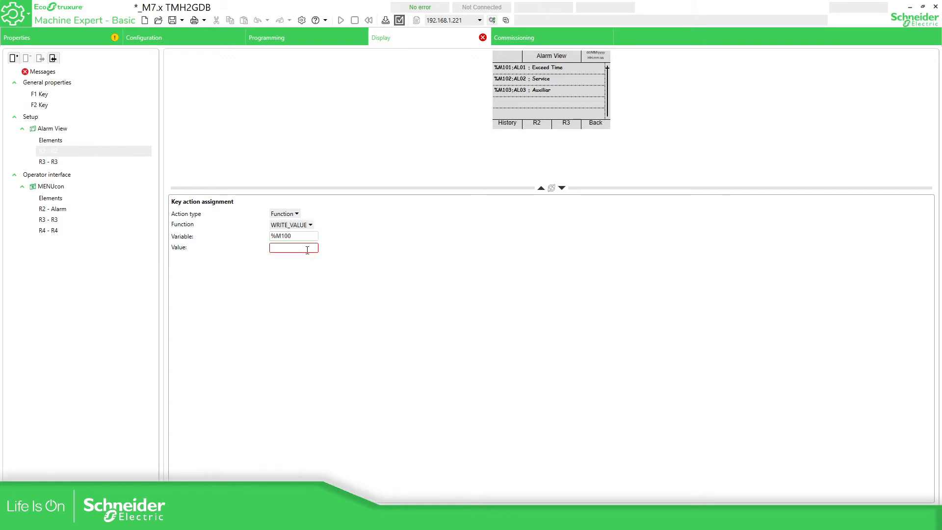
pyautogui.write('1')
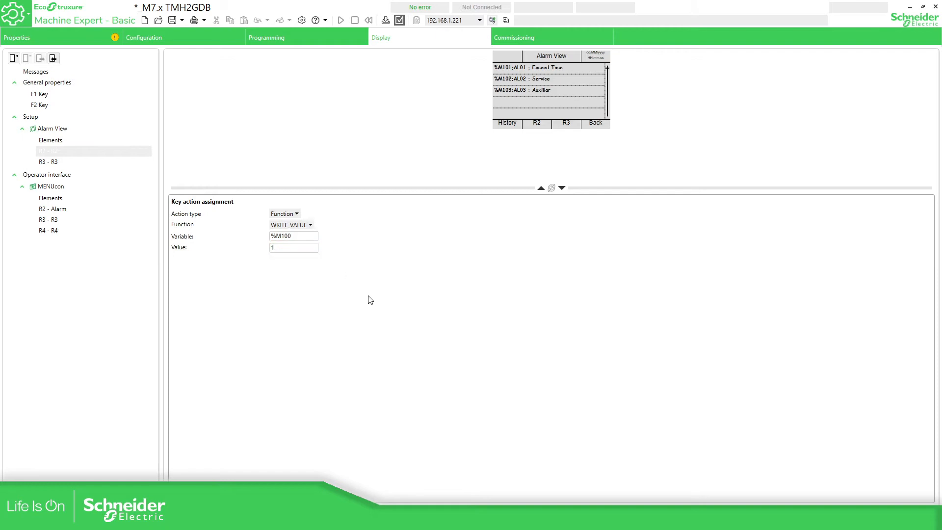
pyautogui.moveTo(266, 37)
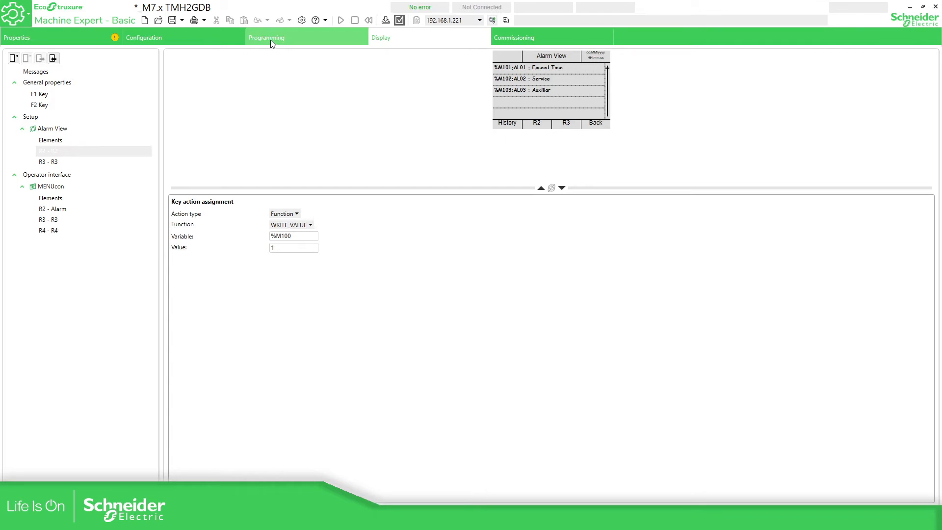
# Place a normally open contact and a reset coil in the third PRG_ALARMS rung.
pyautogui.click(267, 37)
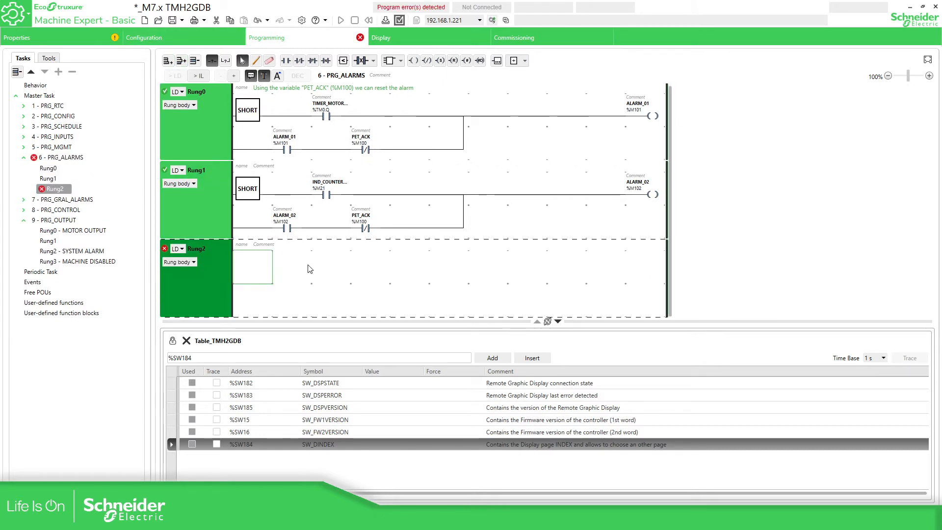
pyautogui.click(289, 60)
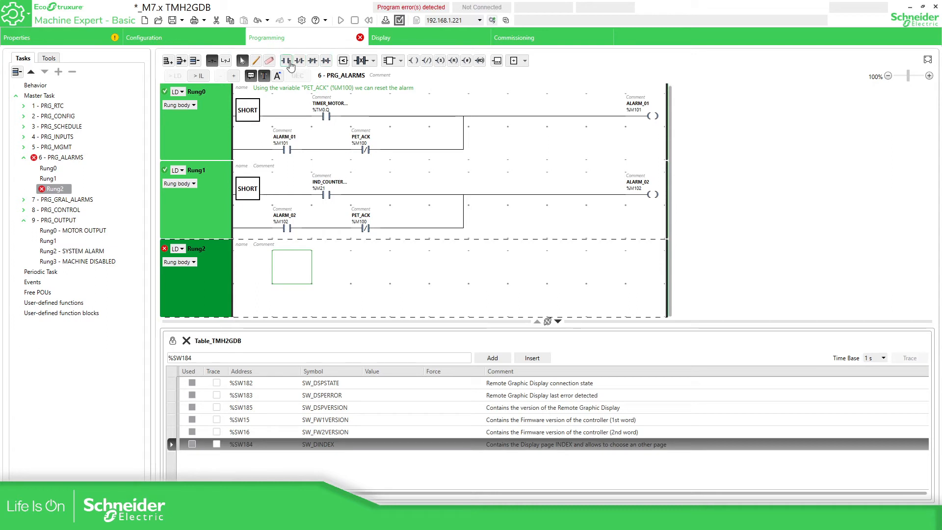
pyautogui.click(454, 60)
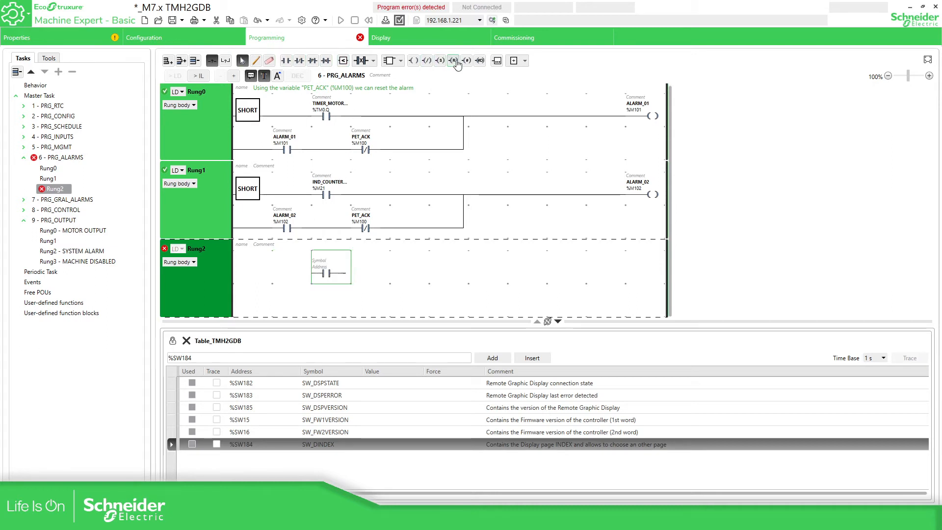
pyautogui.click(453, 60)
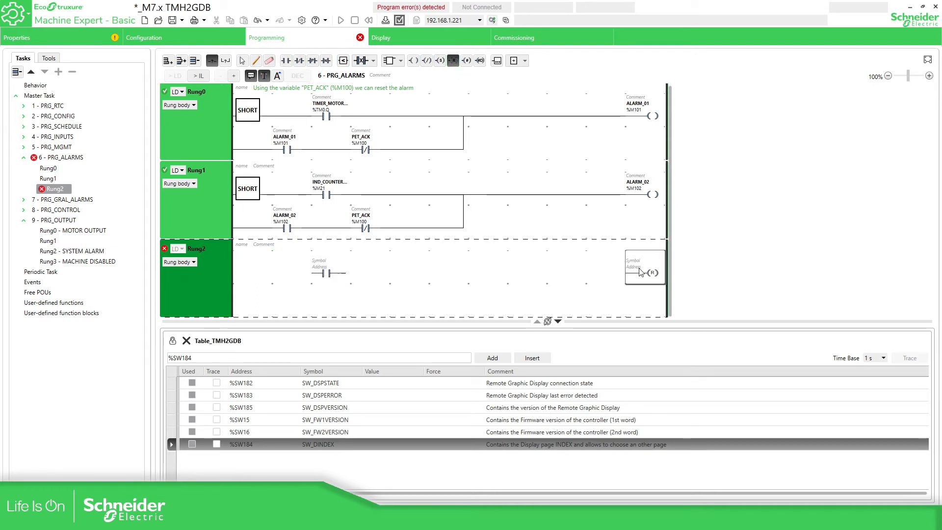
pyautogui.click(643, 267)
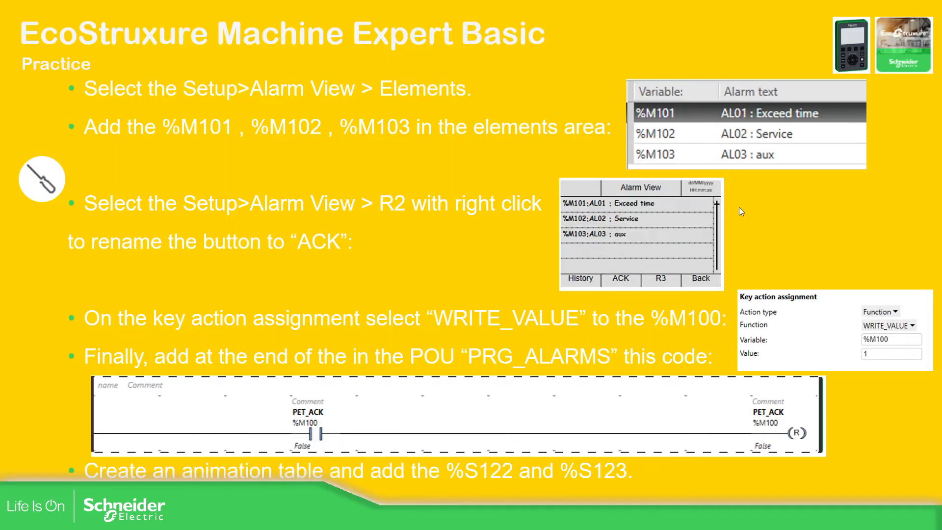
pyautogui.moveTo(660, 302)
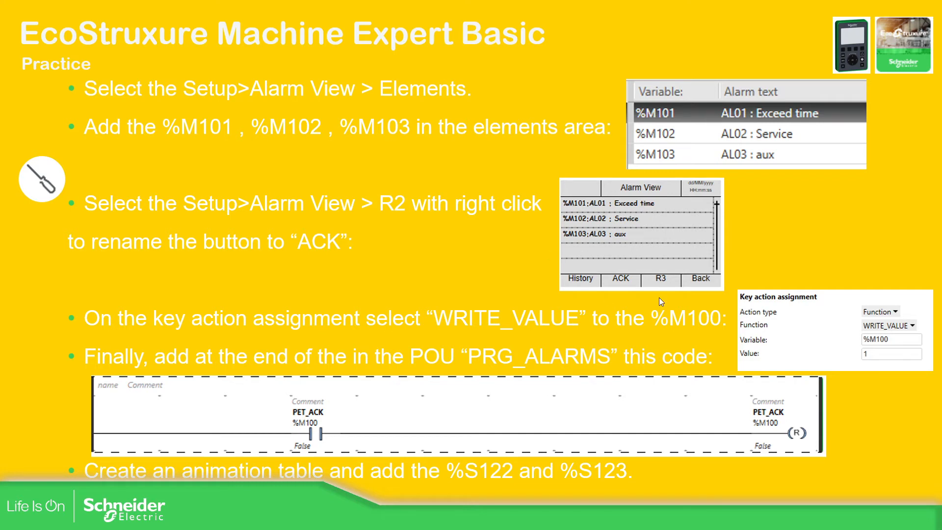
pyautogui.moveTo(625, 287)
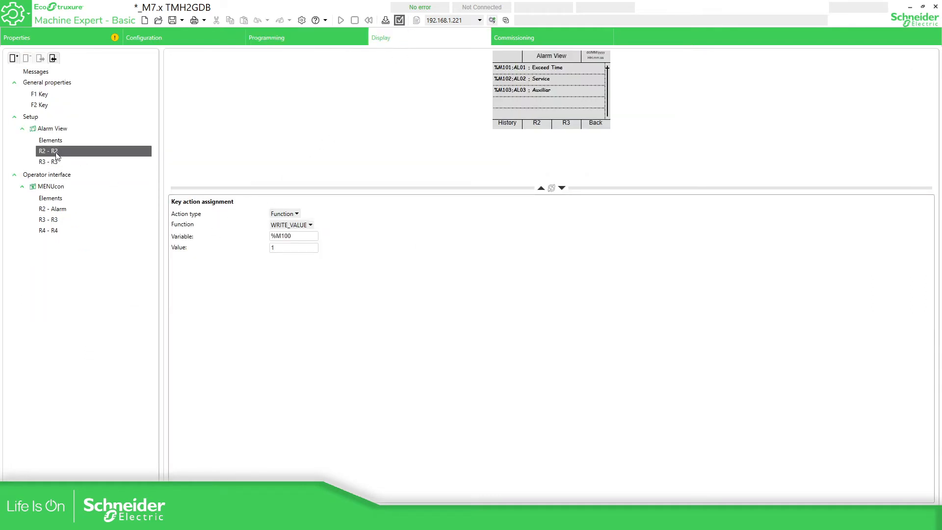
pyautogui.moveTo(57, 157)
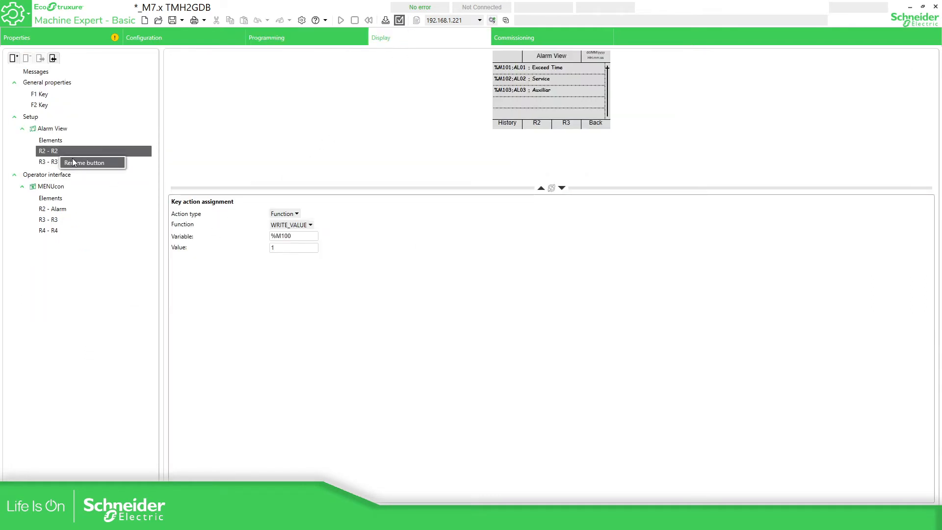
pyautogui.moveTo(510, 123)
pyautogui.write('ACK')
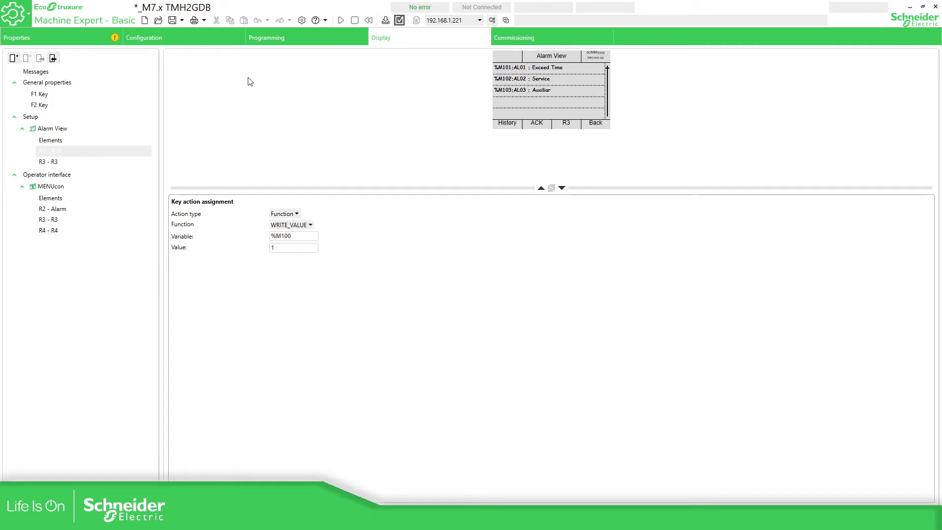
# Open the Table_TMH2GDB animation table and add %SW184, %S122 and %S123.
pyautogui.click(267, 37)
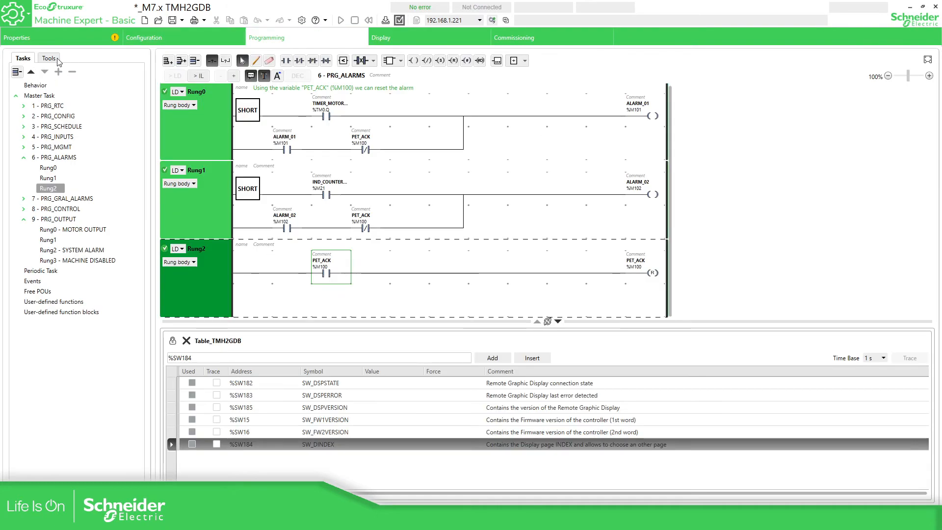
pyautogui.click(48, 57)
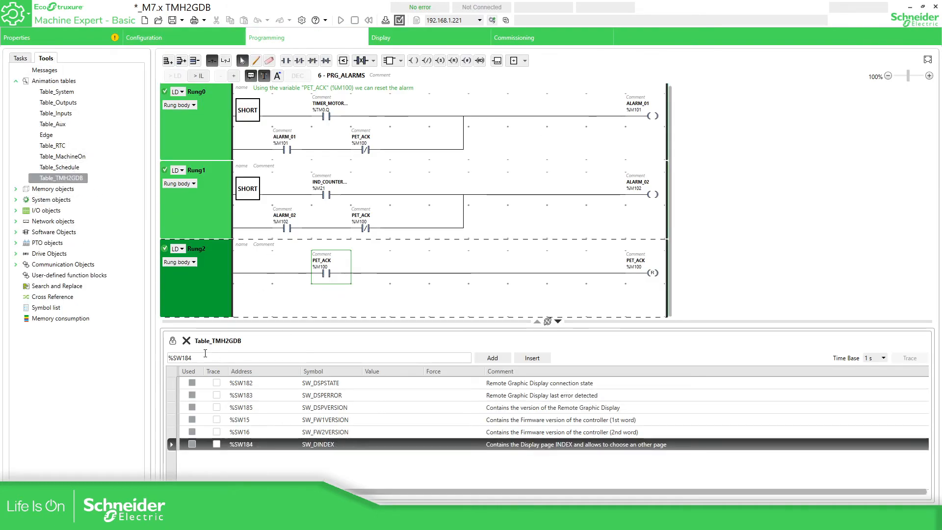
pyautogui.moveTo(718, 363)
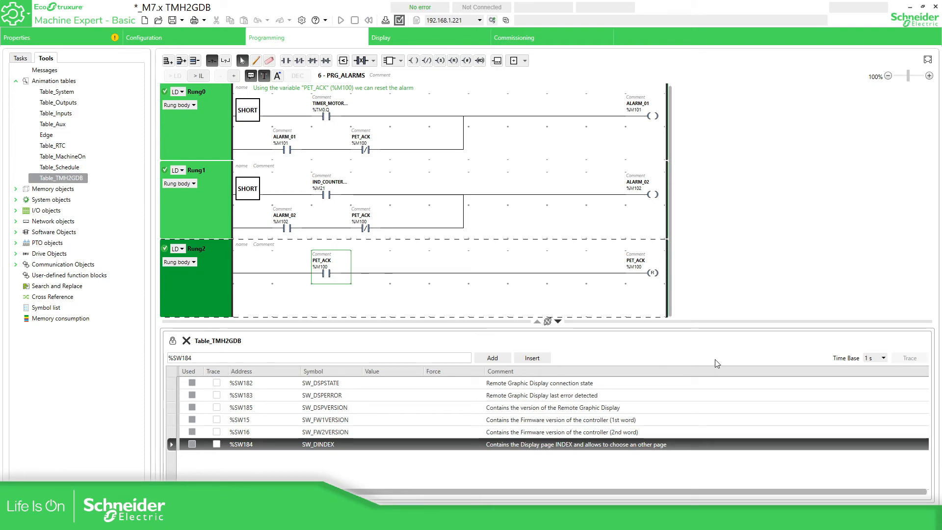
pyautogui.moveTo(461, 383)
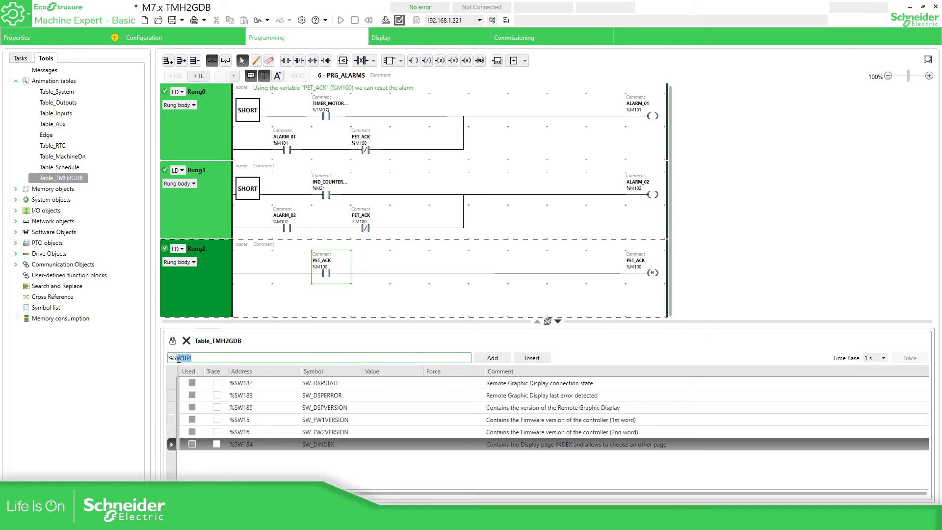
pyautogui.write('%S122')
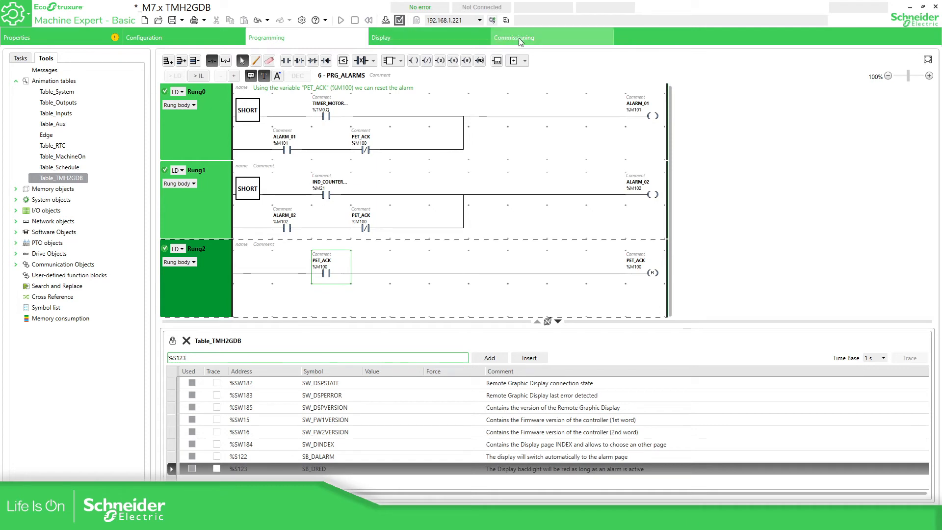
# Log in to the controller at 192.168.1.221, download the application, and start it.
pyautogui.click(514, 37)
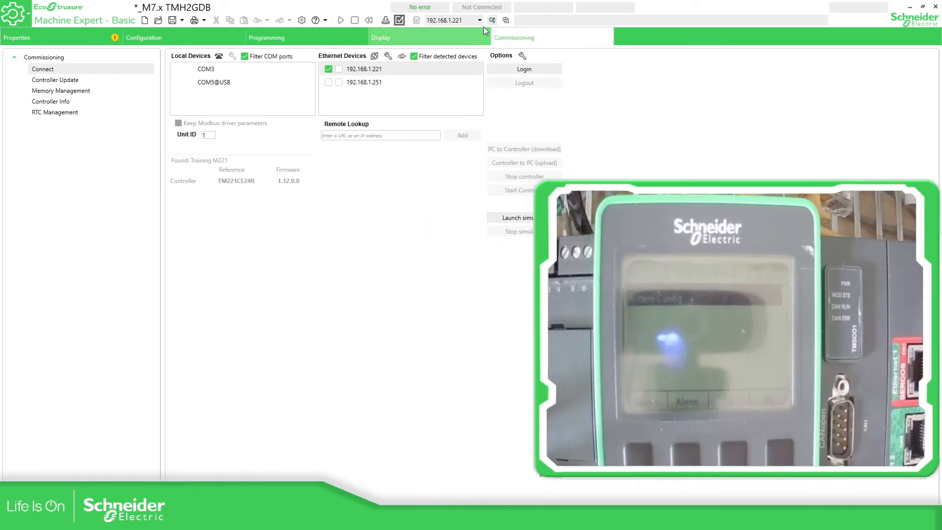
pyautogui.click(524, 69)
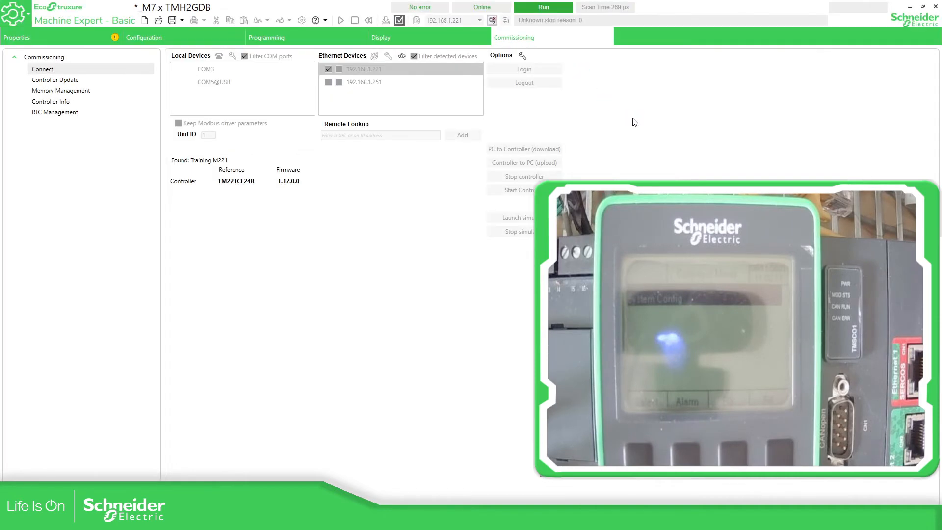
pyautogui.click(524, 162)
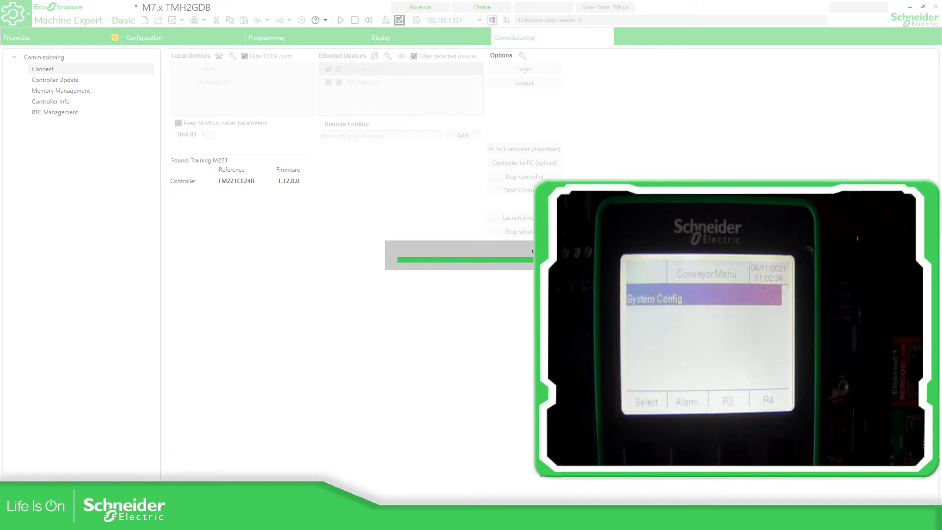
pyautogui.click(514, 190)
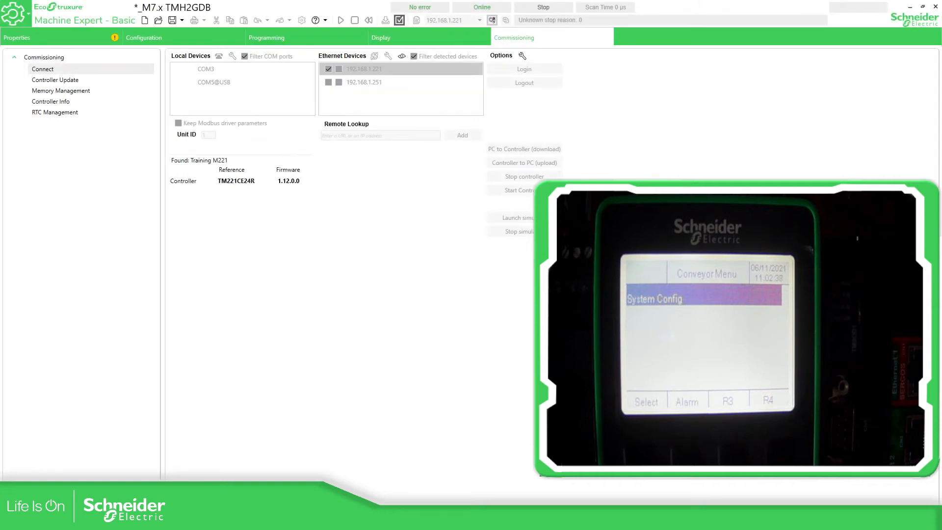
pyautogui.click(523, 69)
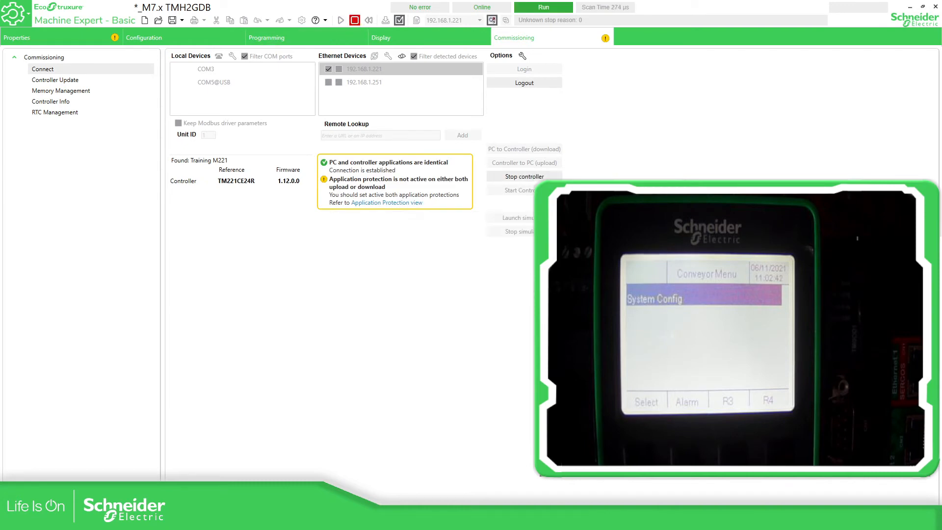
# Set ALARM_01 to 1 online so AL01 Exceed Time appears, then back to 0.
pyautogui.click(267, 37)
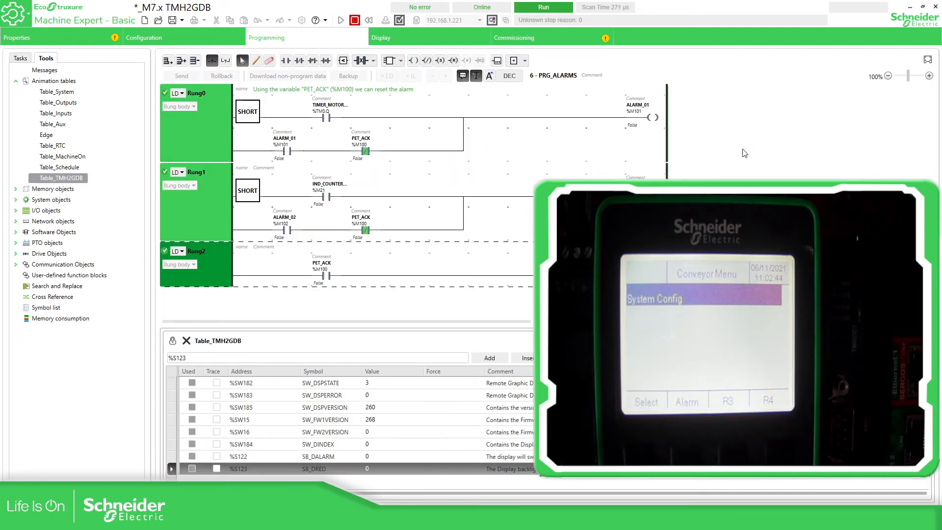
pyautogui.moveTo(576, 110)
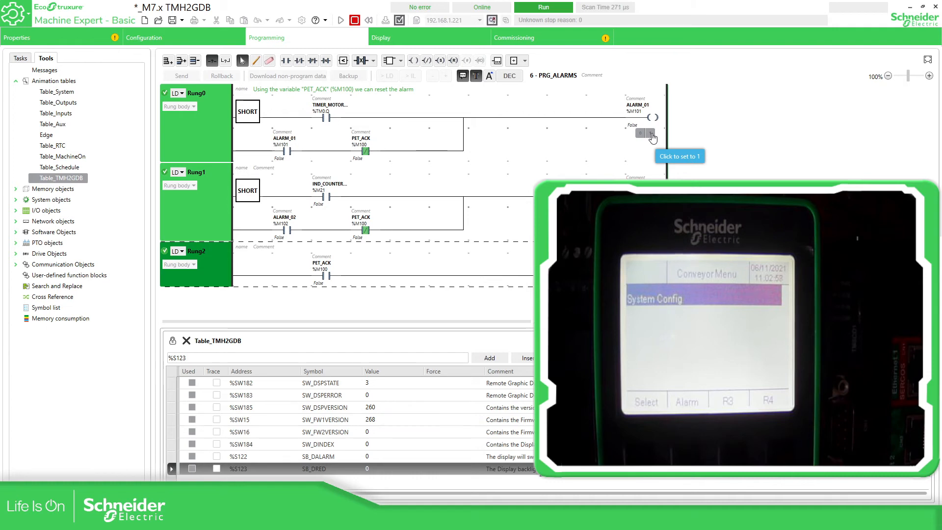
pyautogui.click(641, 133)
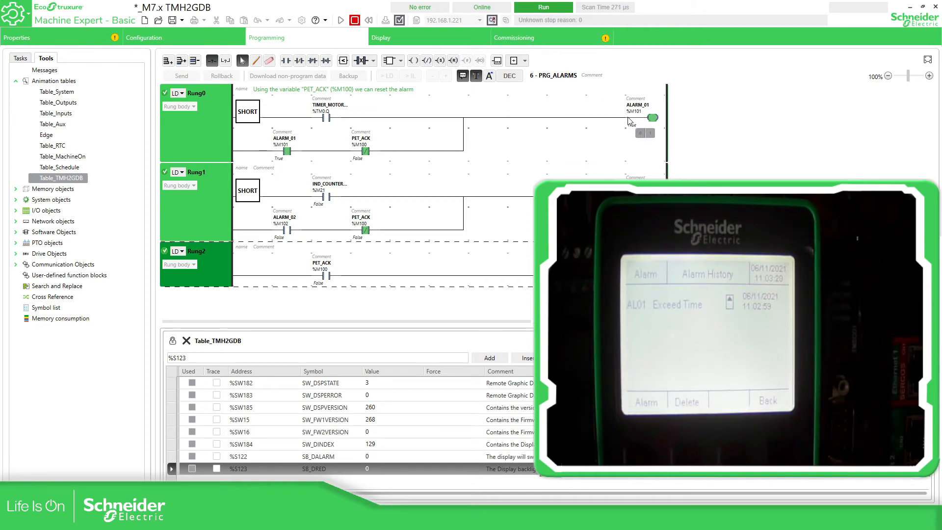
pyautogui.click(642, 134)
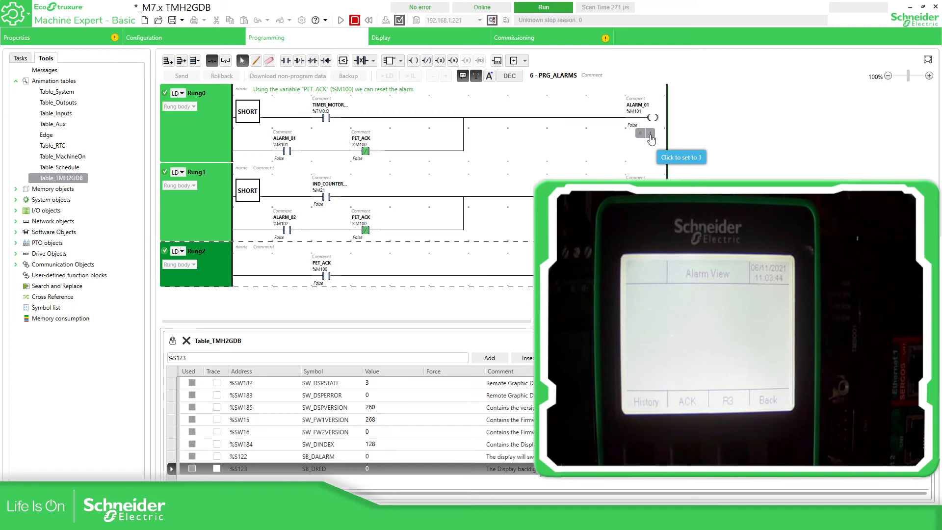
pyautogui.click(641, 134)
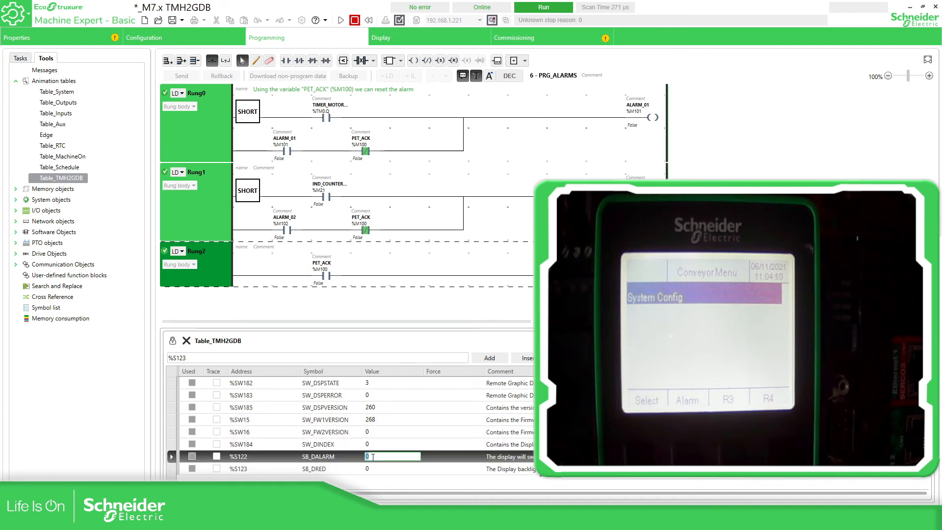
# Set %S122 SB_DALARM to 1 and switch ALARM_01 on to trigger the alarm.
pyautogui.write('1')
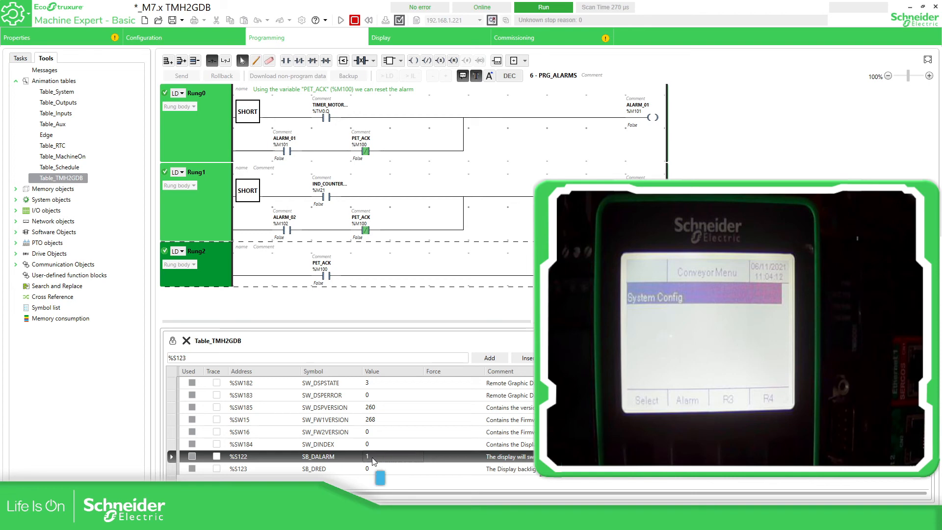
pyautogui.moveTo(442, 435)
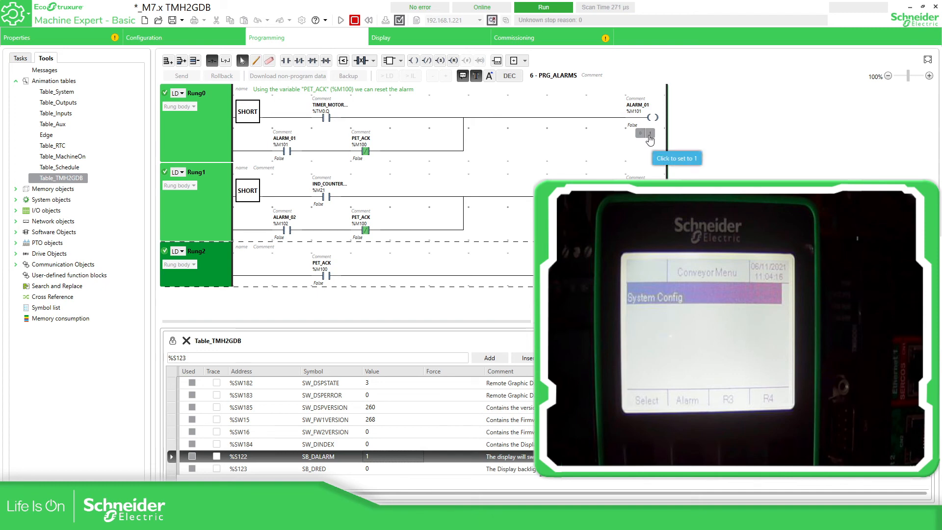
pyautogui.click(642, 133)
pyautogui.write('0')
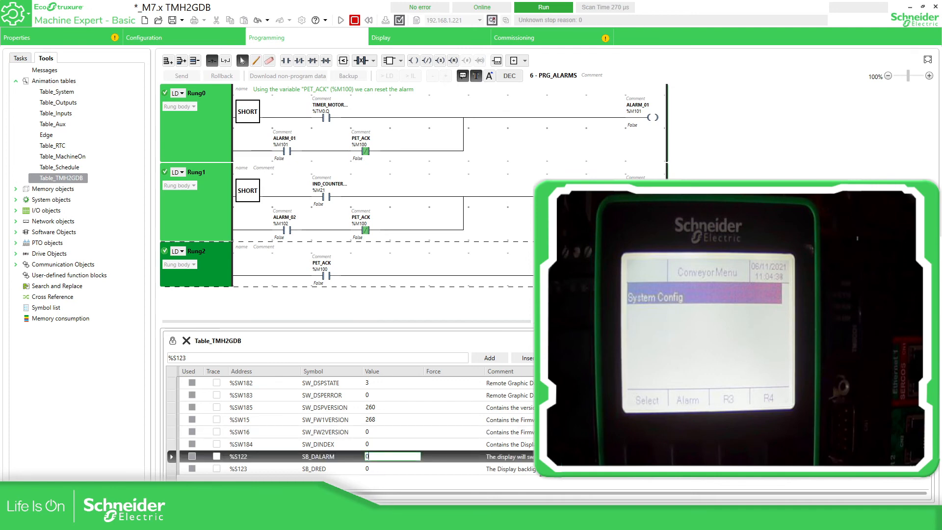
# Set %S122 to 0 and %S123 to 1, then toggle ALARM_01 on and off twice.
pyautogui.click(394, 468)
pyautogui.write('1')
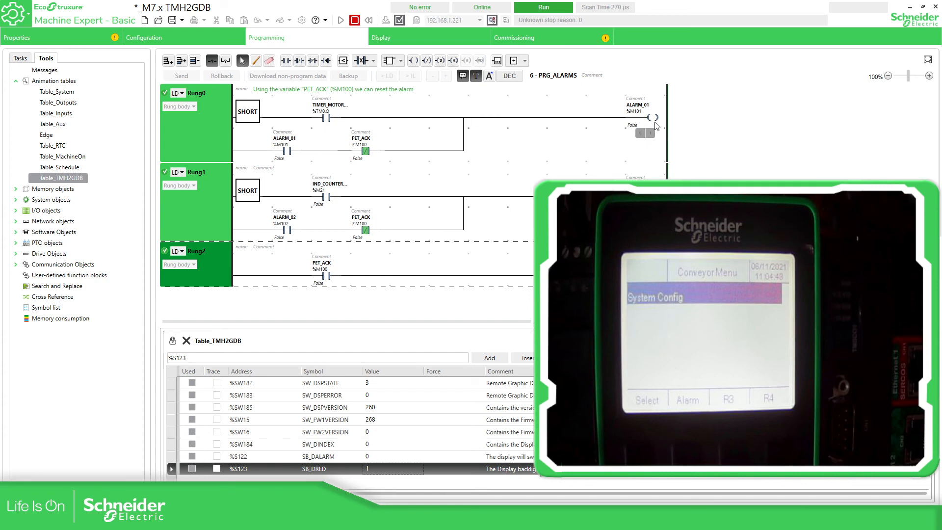
pyautogui.moveTo(652, 137)
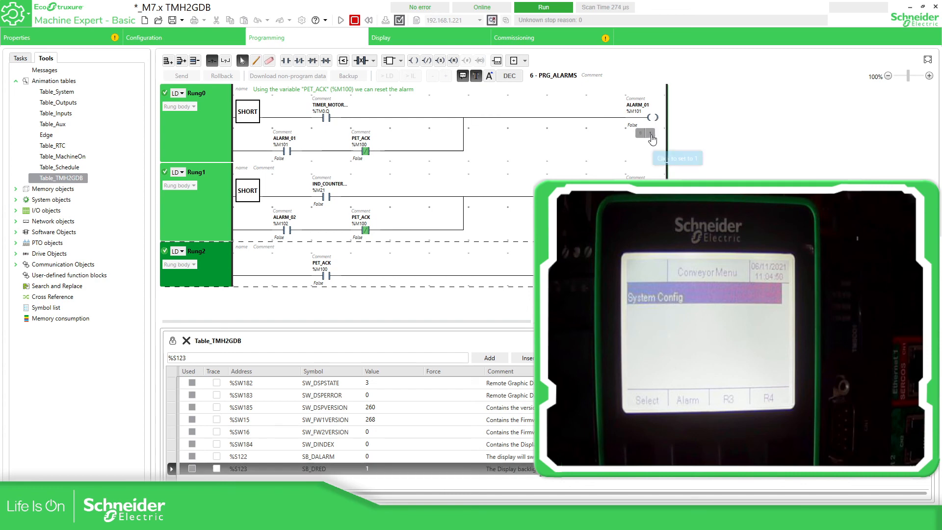
pyautogui.click(640, 133)
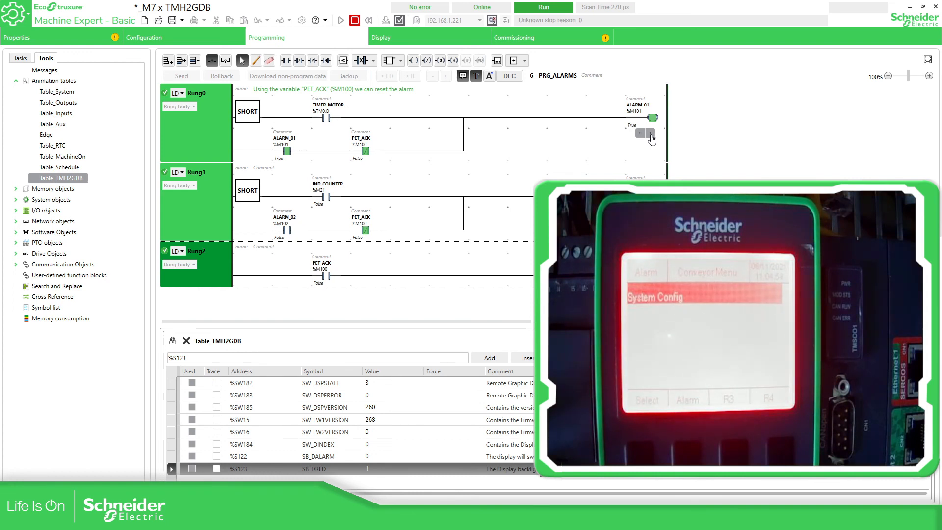
pyautogui.moveTo(640, 133)
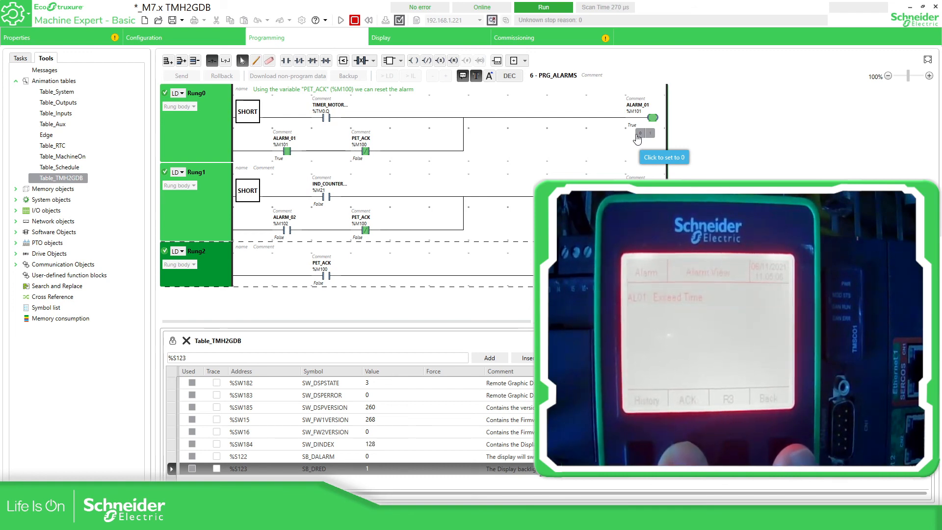
pyautogui.click(640, 133)
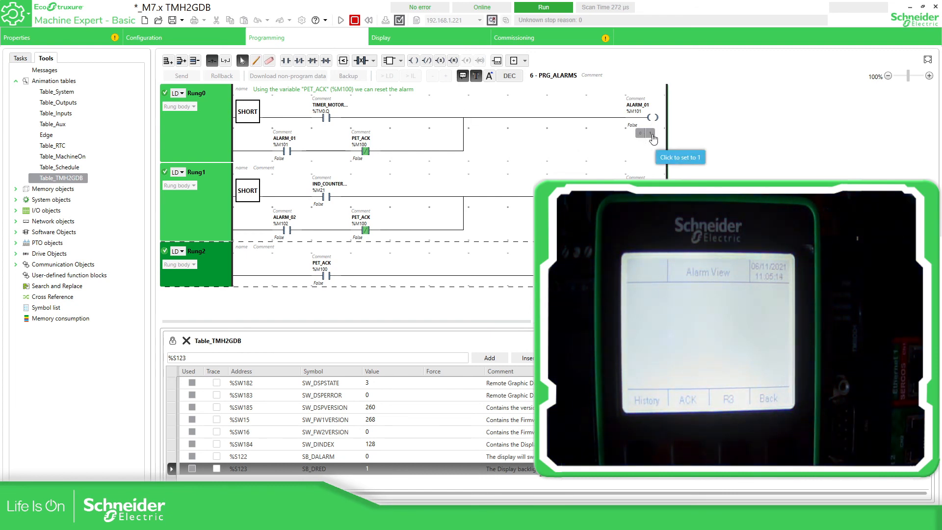
pyautogui.click(640, 134)
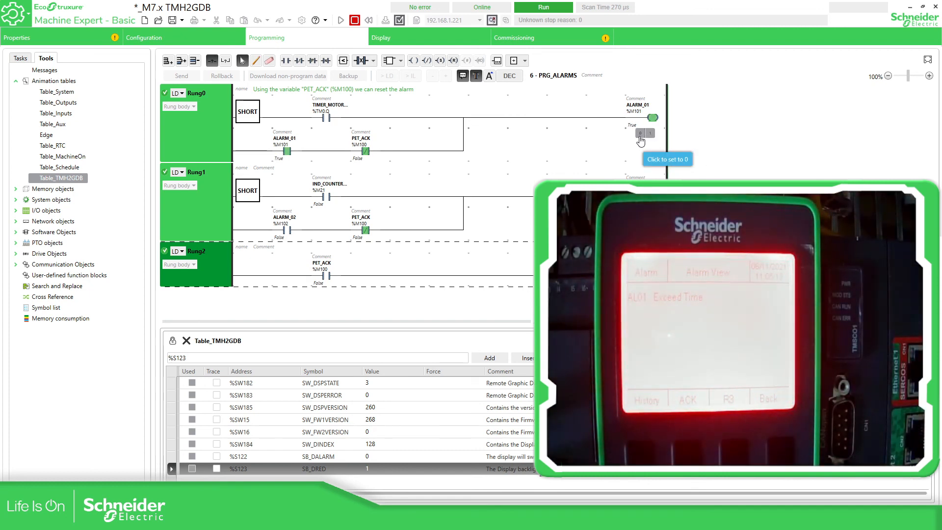
pyautogui.click(640, 134)
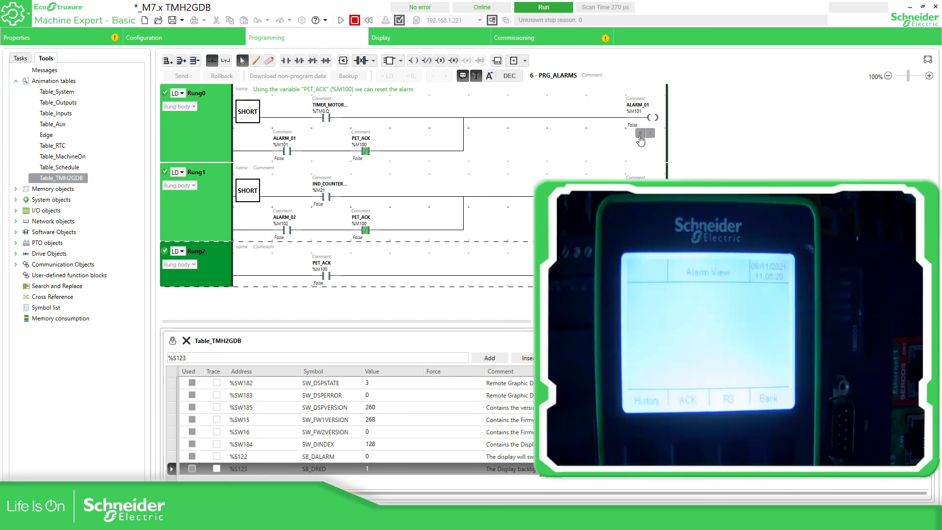